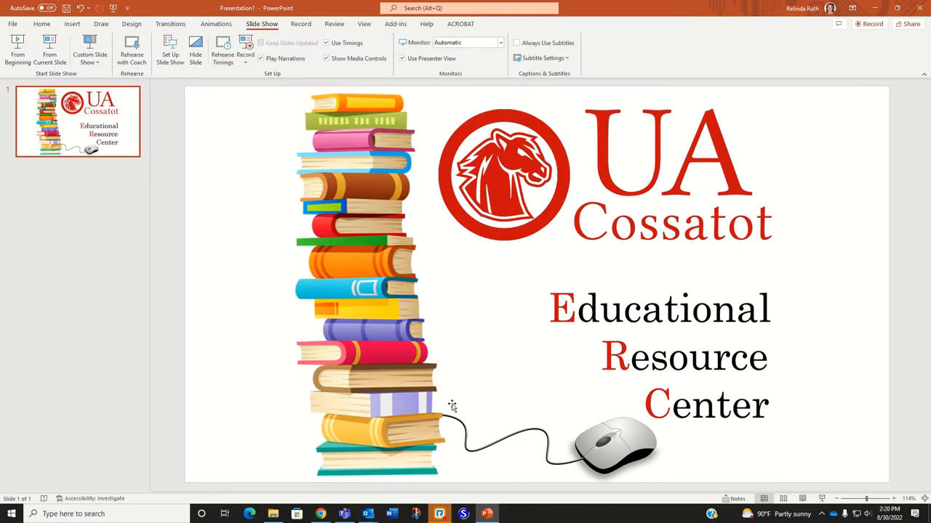
- Switch from the finished PowerPoint slide to Word's start screen
{"action": "left_click", "coordinate": [391, 514]}
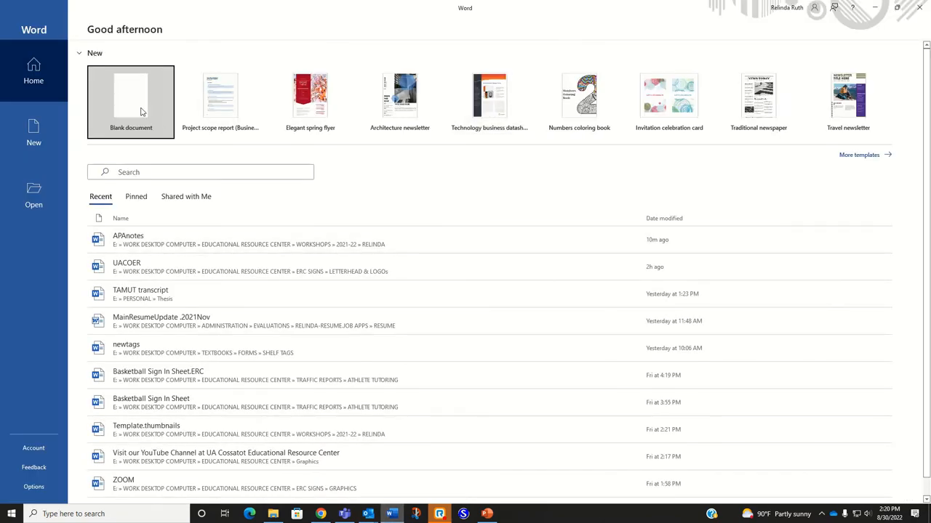
- Create a blank document and open the Layout margin presets for 1-inch Normal margins
{"action": "left_click", "coordinate": [131, 102]}
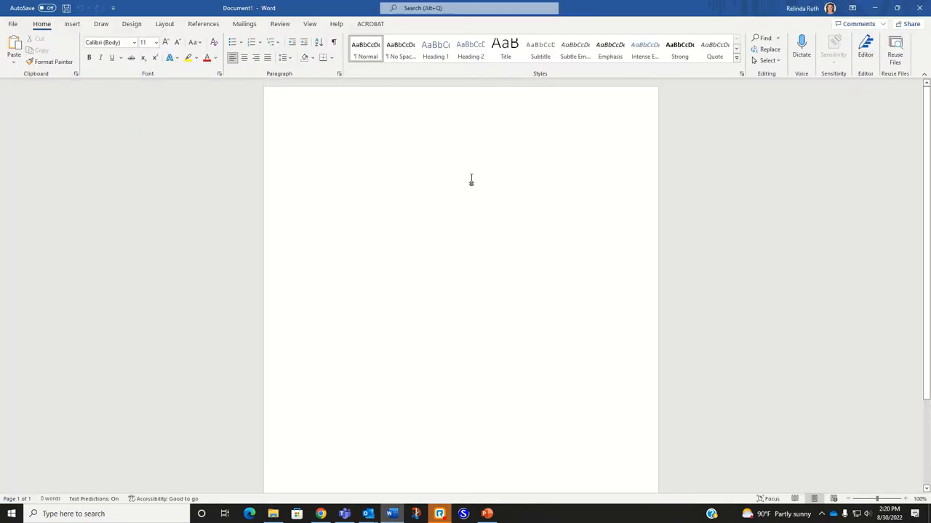
{"action": "left_click", "coordinate": [310, 136]}
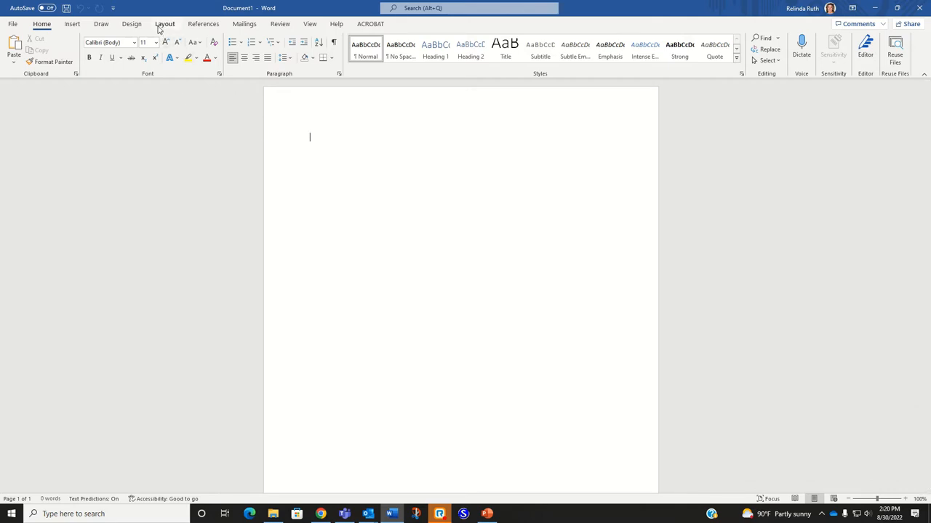
{"action": "left_click", "coordinate": [164, 24]}
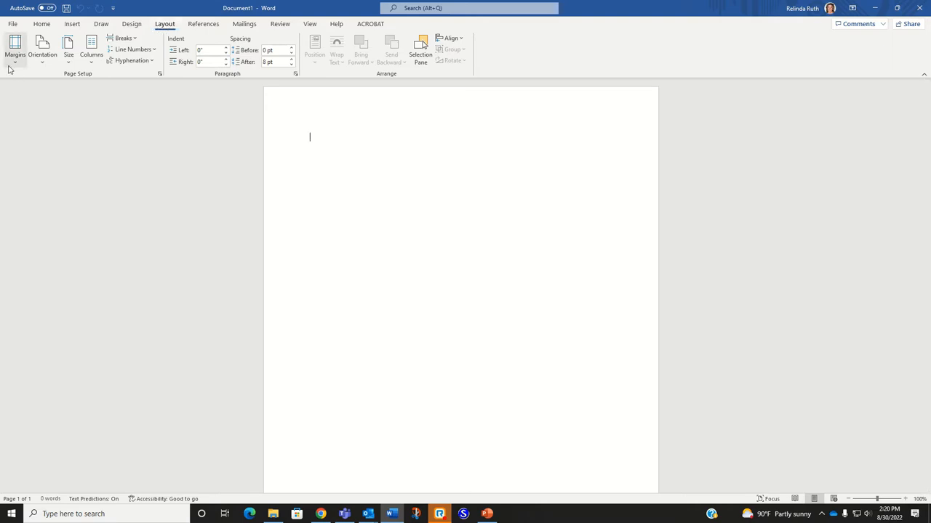
{"action": "left_click", "coordinate": [14, 50]}
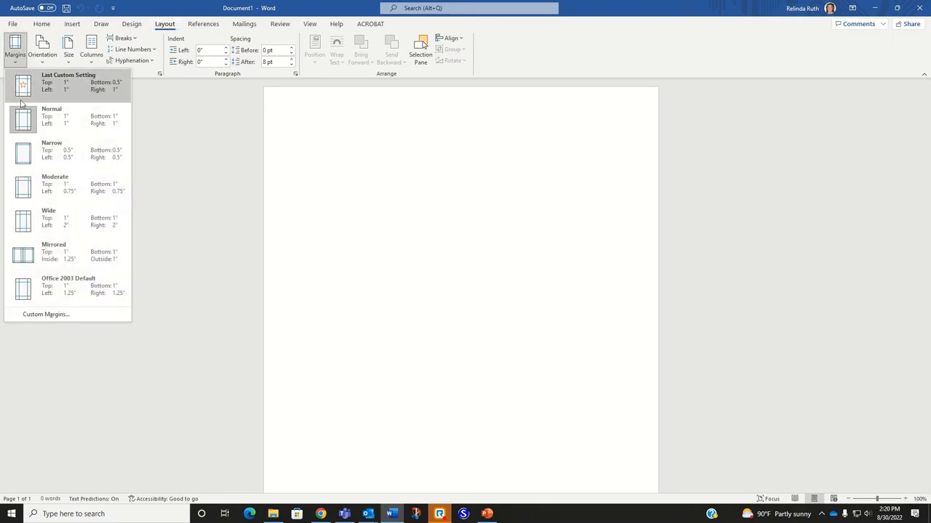
{"action": "mouse_move", "coordinate": [67, 116]}
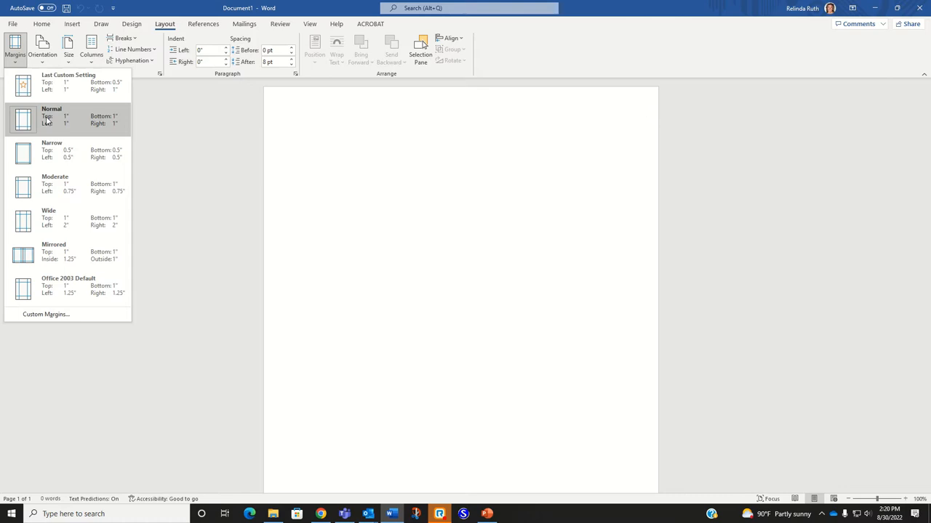
{"action": "mouse_move", "coordinate": [128, 130]}
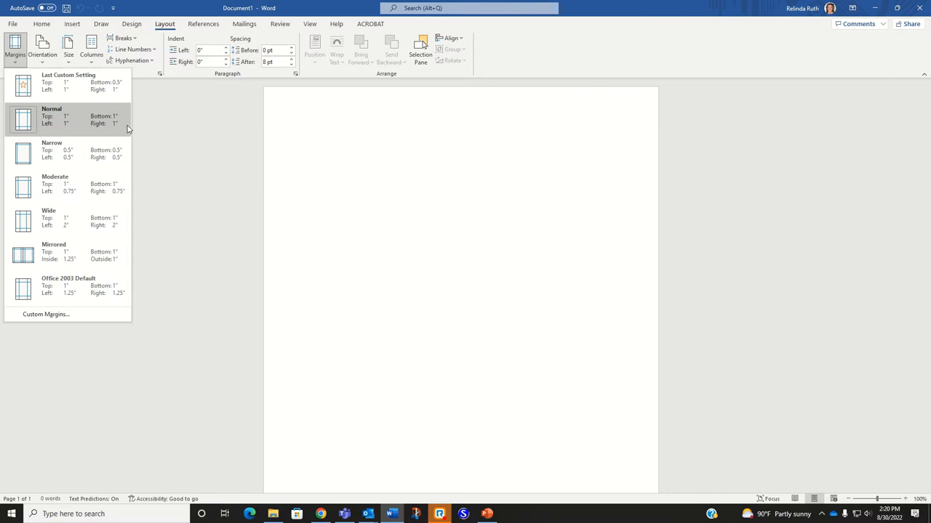
{"action": "mouse_move", "coordinate": [107, 131]}
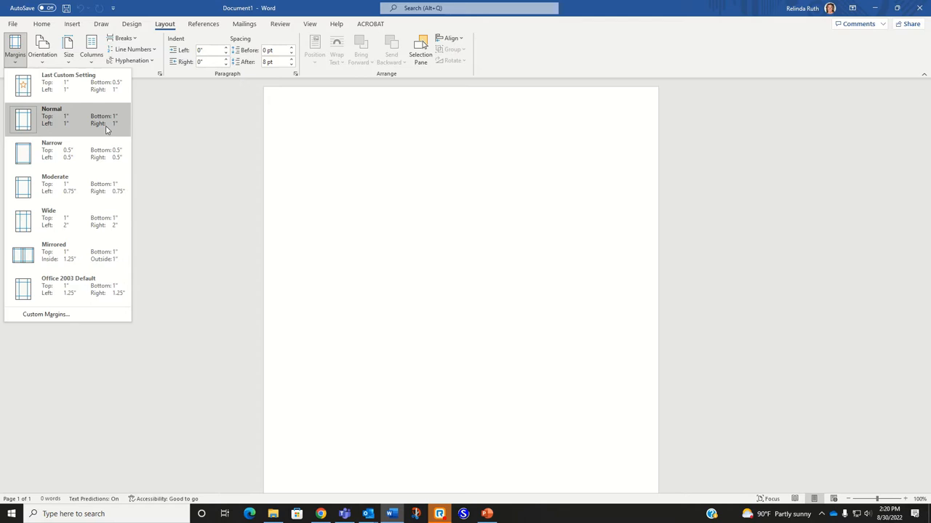
{"action": "mouse_move", "coordinate": [316, 172]}
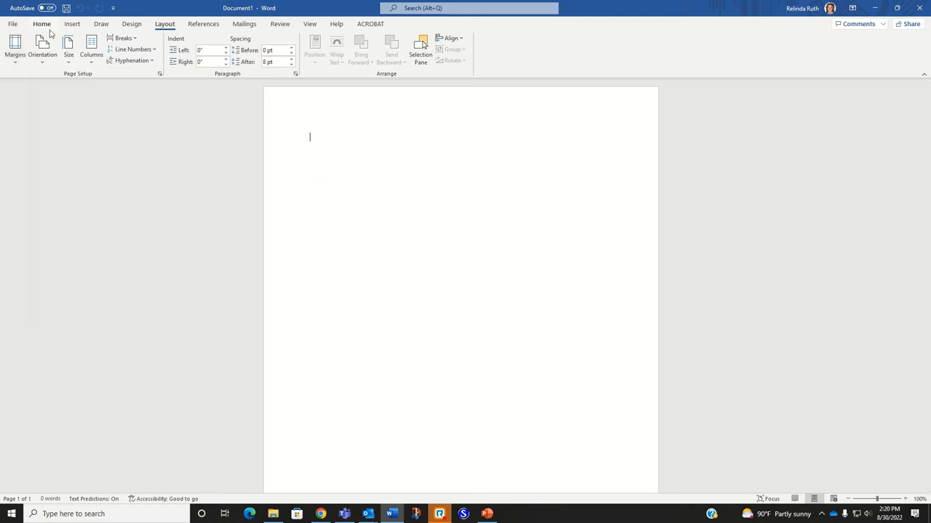
- In the Font dialog, choose Times New Roman at size 12
{"action": "left_click", "coordinate": [41, 24]}
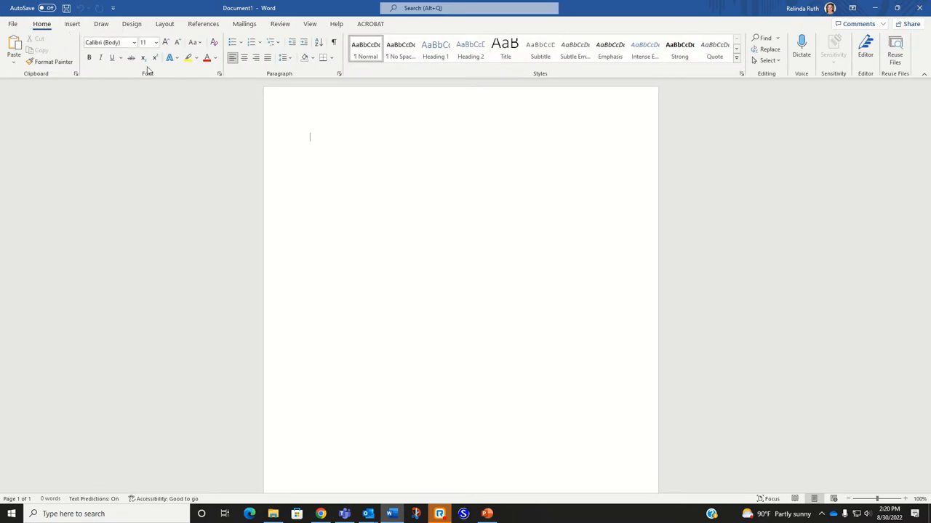
{"action": "mouse_move", "coordinate": [150, 80]}
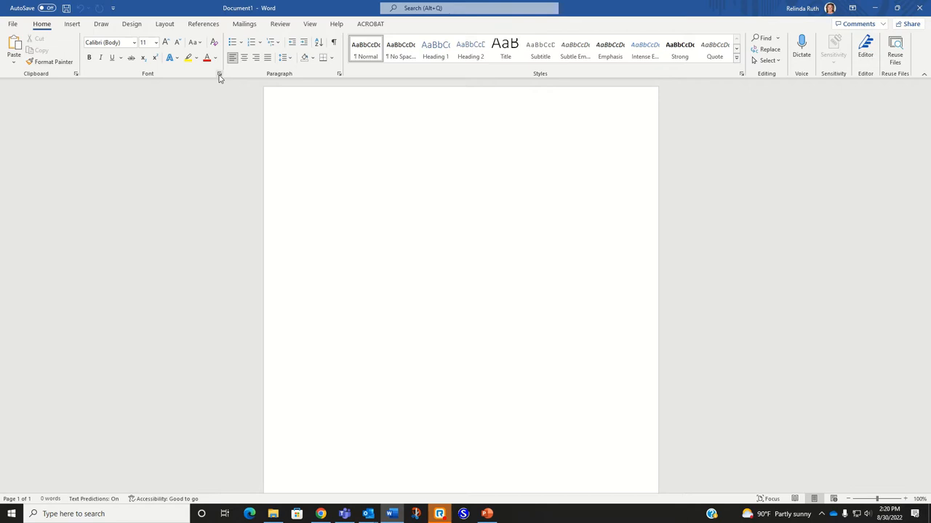
{"action": "left_click", "coordinate": [309, 136]}
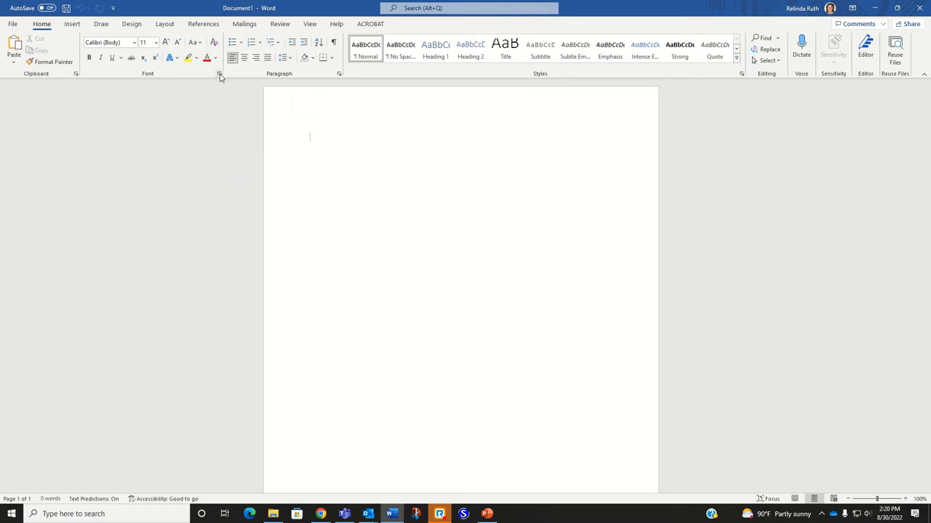
{"action": "left_click", "coordinate": [219, 74]}
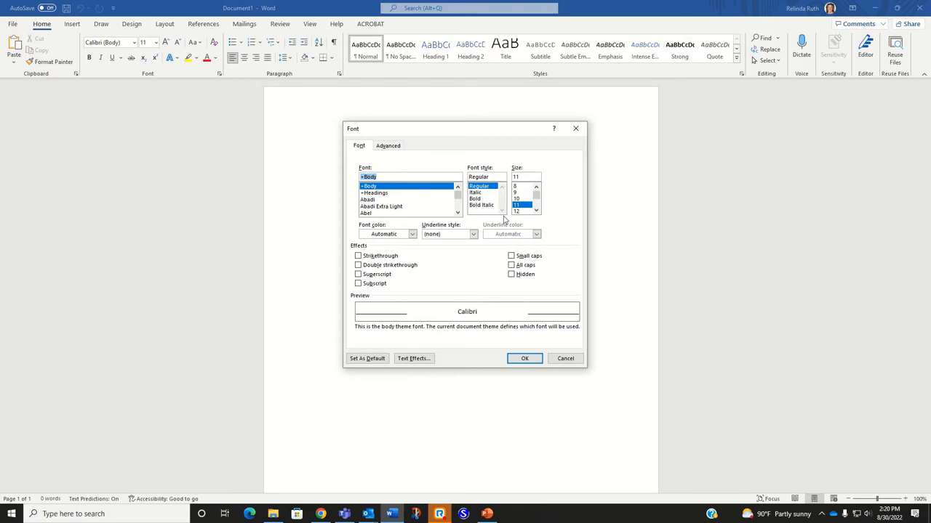
{"action": "mouse_move", "coordinate": [417, 238]}
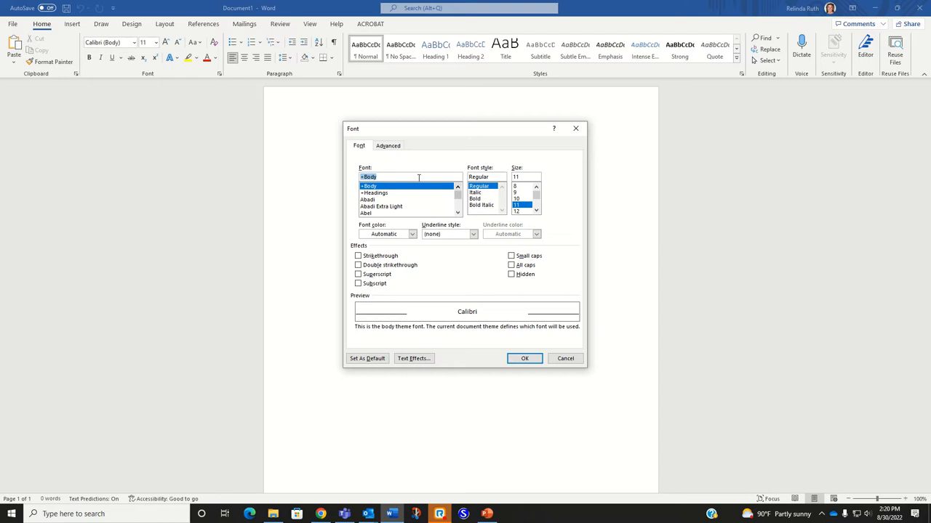
{"action": "type", "text": "time"}
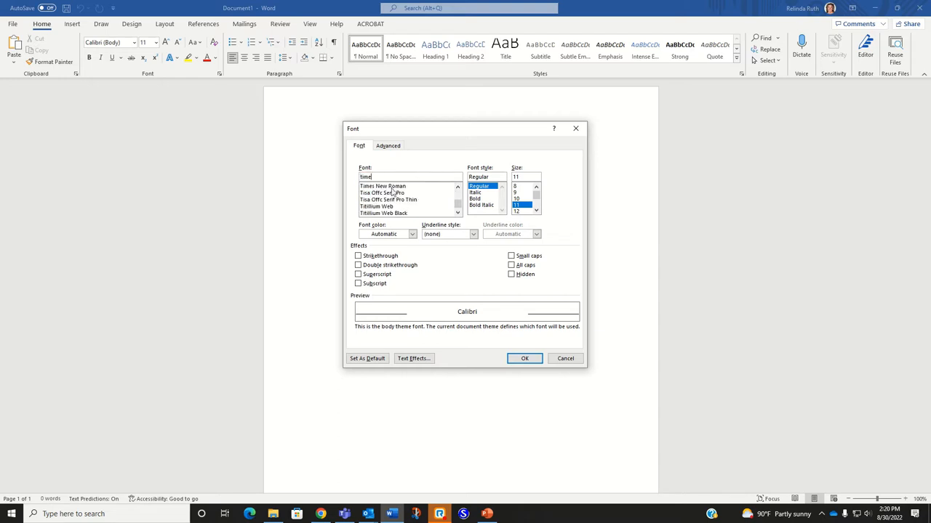
{"action": "left_click", "coordinate": [383, 186]}
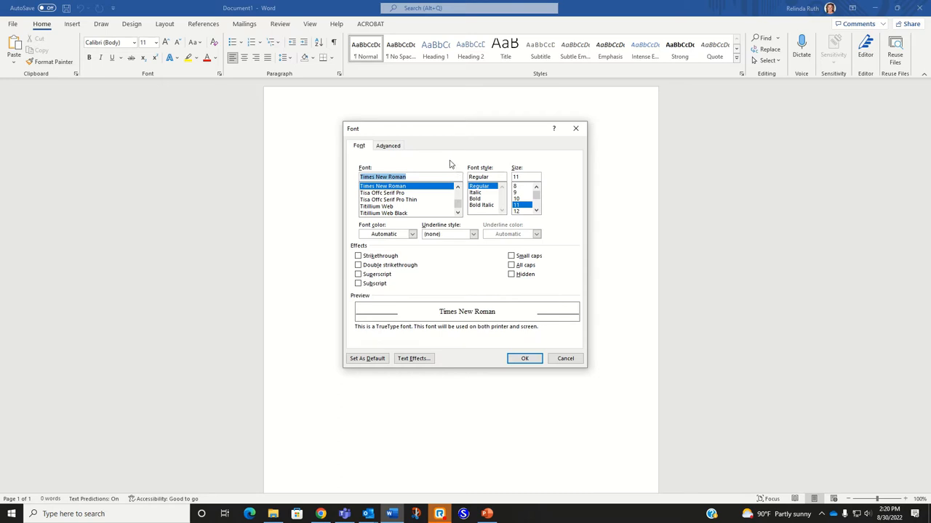
{"action": "mouse_move", "coordinate": [431, 159]}
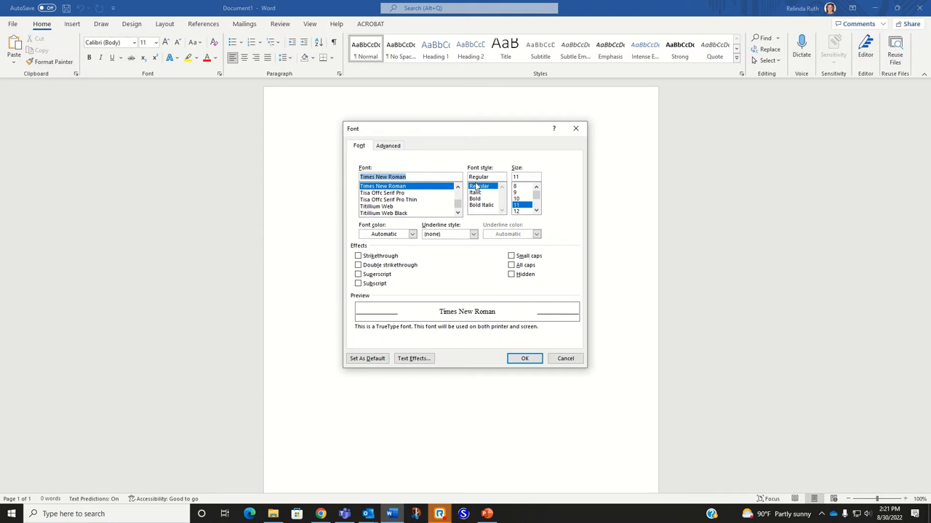
{"action": "left_click", "coordinate": [516, 212]}
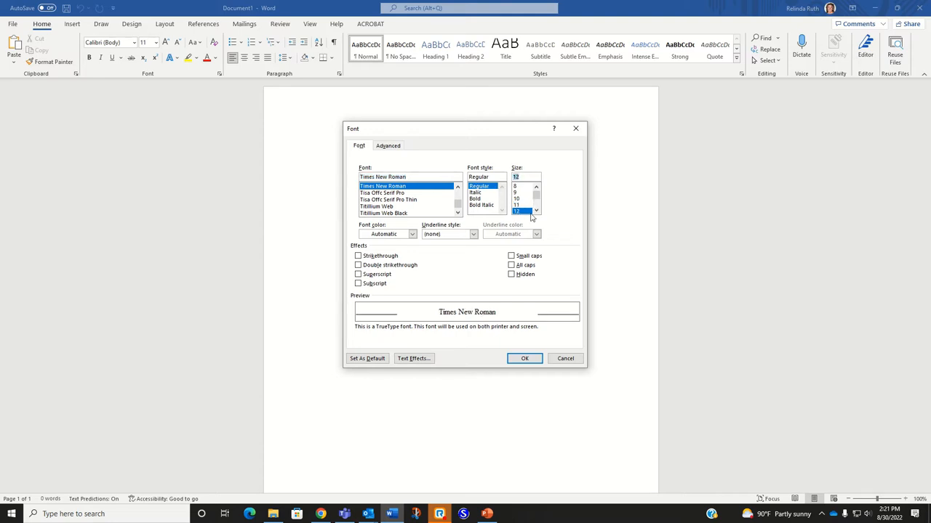
{"action": "mouse_move", "coordinate": [473, 361]}
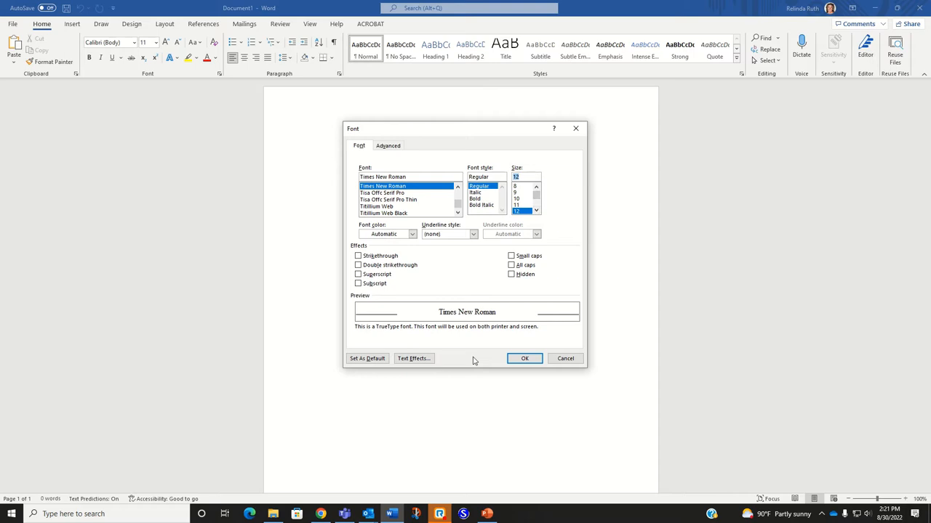
{"action": "mouse_move", "coordinate": [367, 358]}
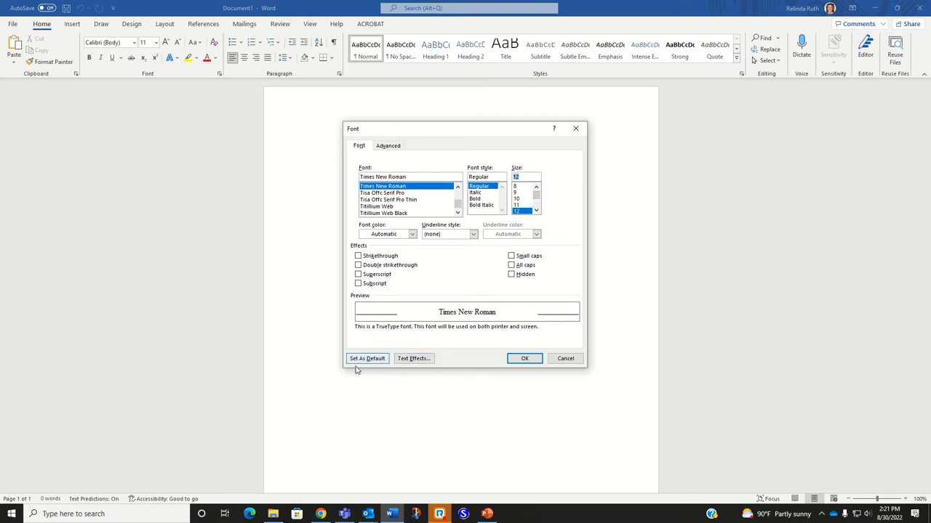
{"action": "mouse_move", "coordinate": [378, 367]}
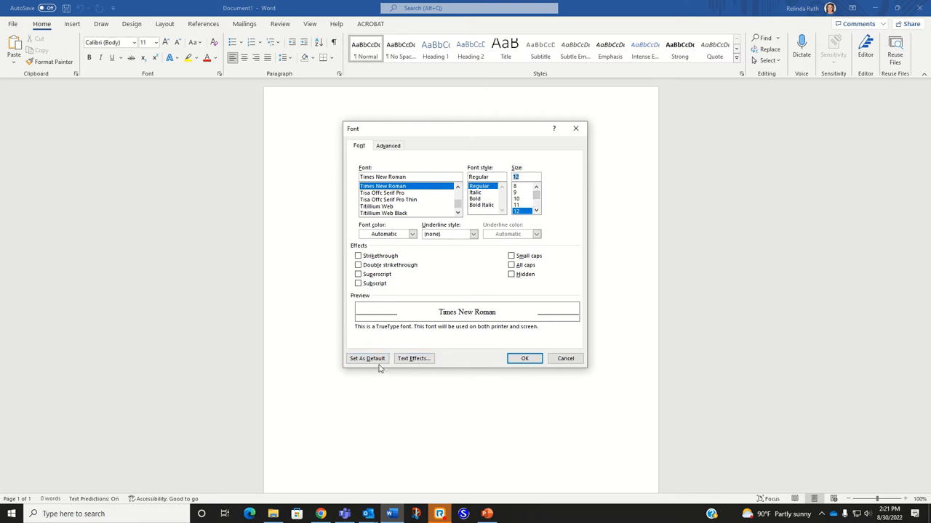
{"action": "mouse_move", "coordinate": [367, 359]}
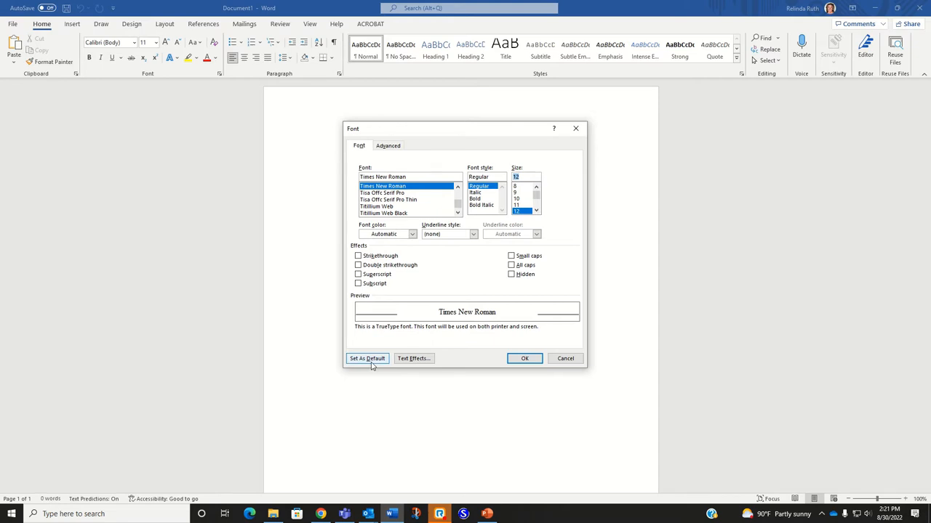
{"action": "mouse_move", "coordinate": [367, 361]}
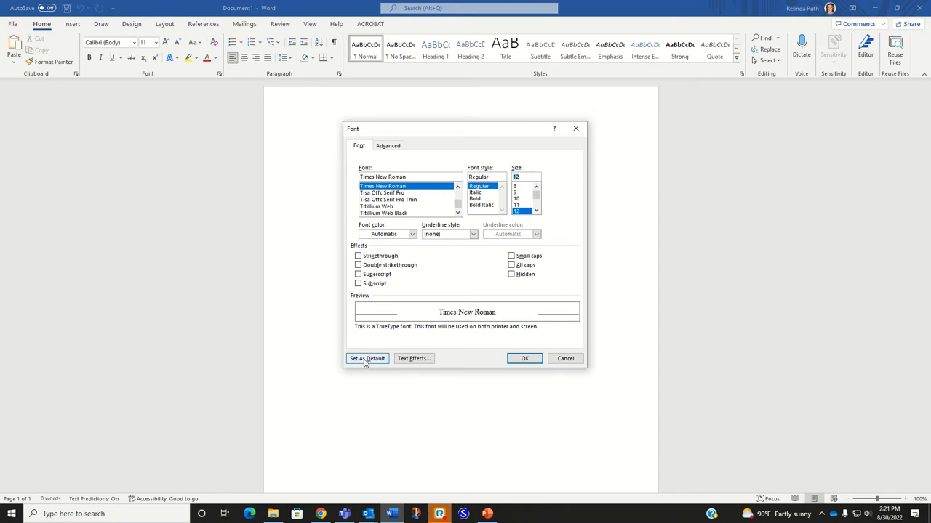
{"action": "mouse_move", "coordinate": [366, 363]}
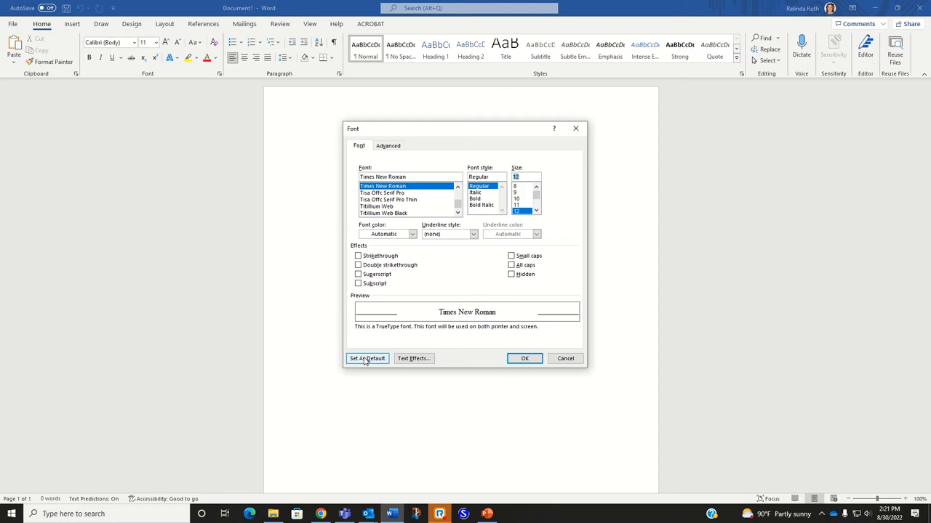
{"action": "mouse_move", "coordinate": [366, 363]}
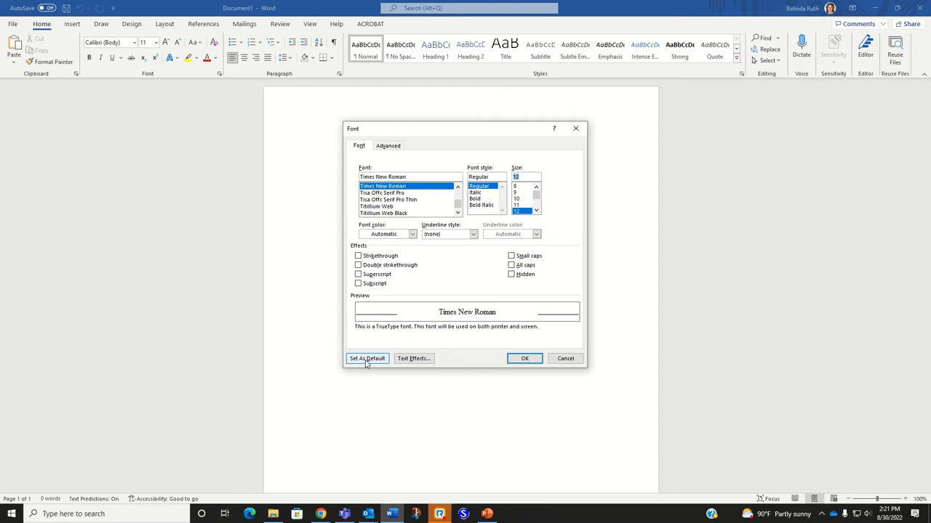
- Set Times New Roman 12 pt as default for all Normal-template documents
{"action": "left_click", "coordinate": [366, 358]}
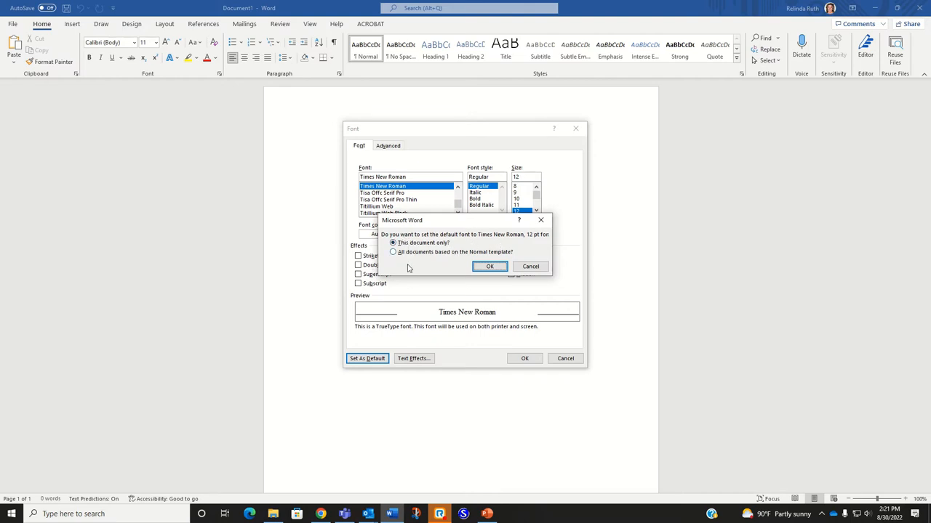
{"action": "left_click", "coordinate": [393, 252]}
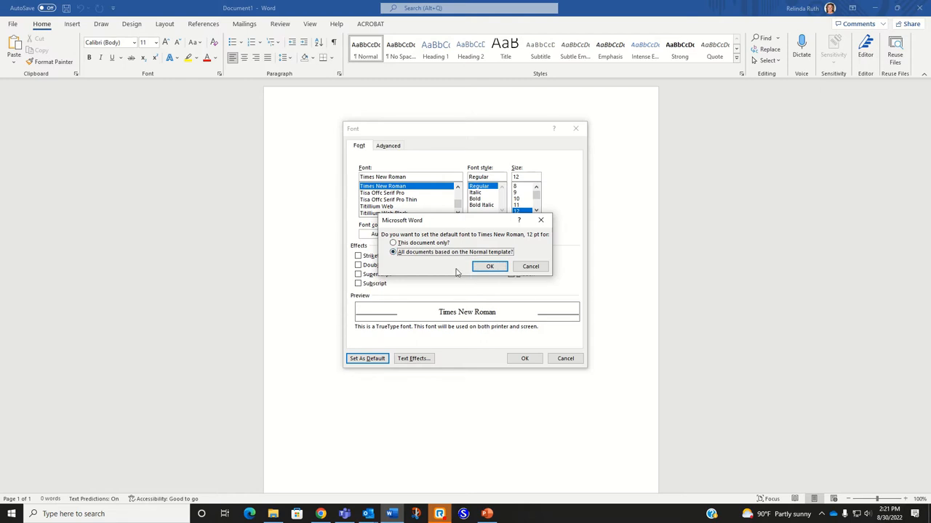
{"action": "mouse_move", "coordinate": [438, 267]}
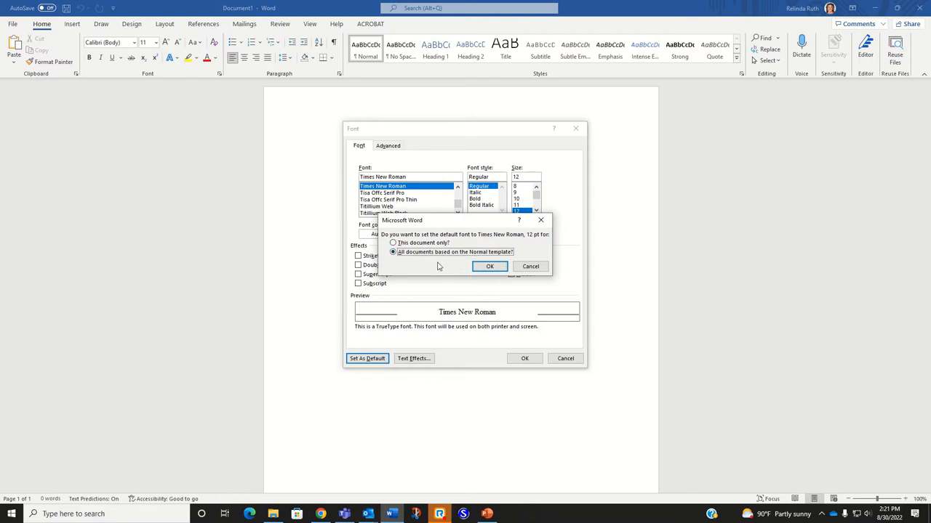
{"action": "left_click", "coordinate": [489, 267]}
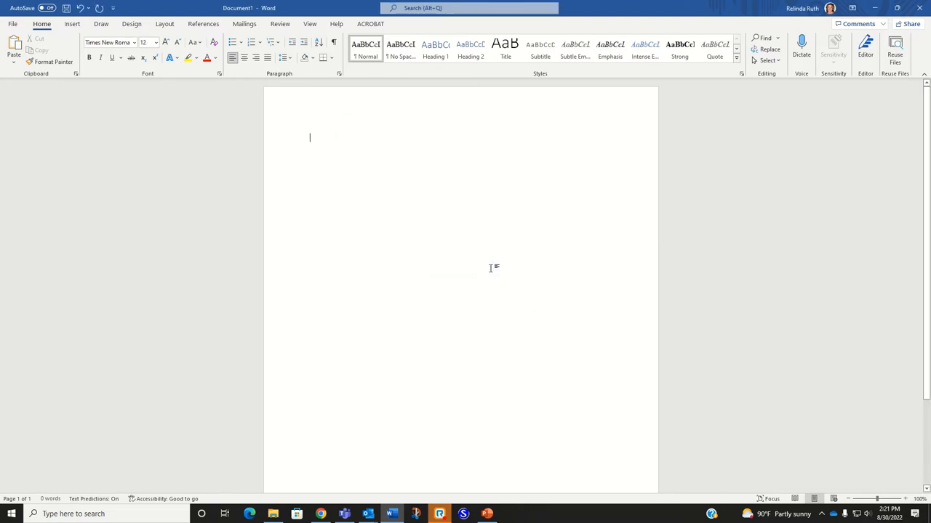
{"action": "mouse_move", "coordinate": [281, 128]}
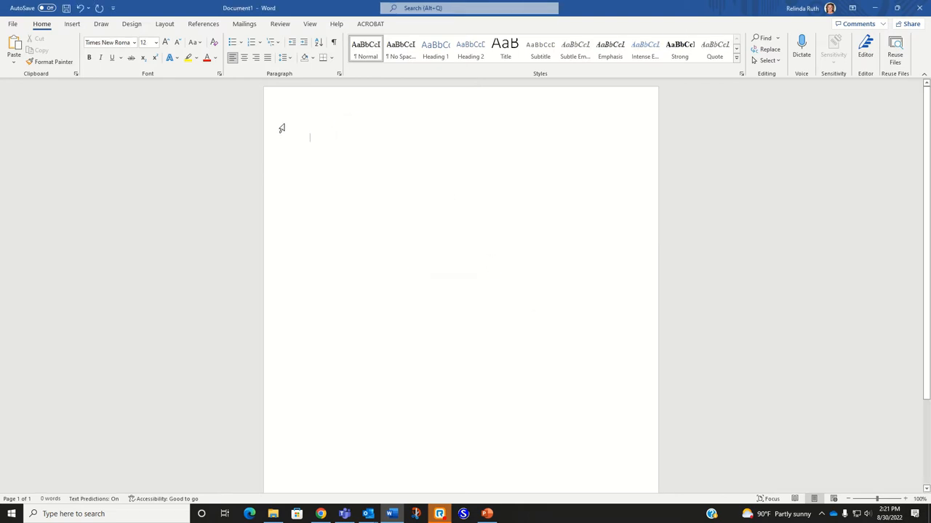
{"action": "mouse_move", "coordinate": [335, 142]}
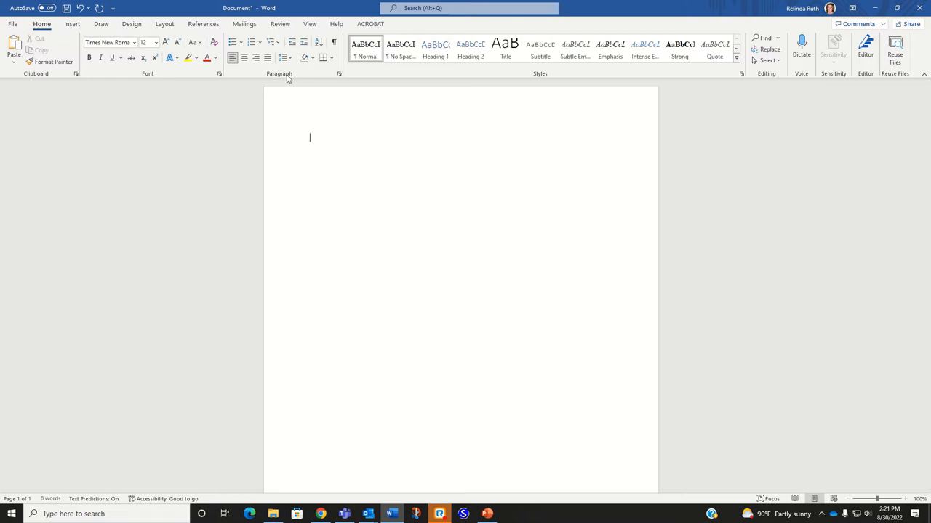
- Make double line spacing with 0 pt after the default for all documents
{"action": "left_click", "coordinate": [339, 74]}
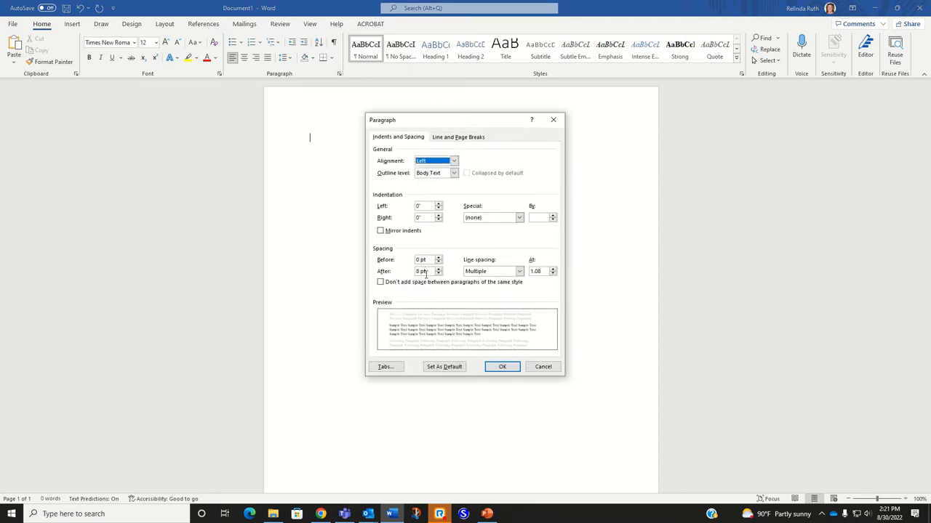
{"action": "left_click", "coordinate": [519, 270]}
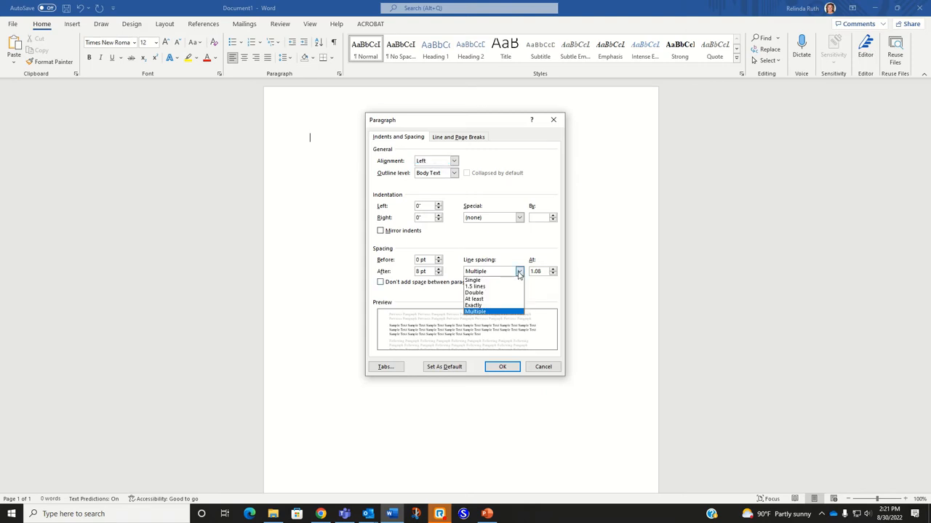
{"action": "left_click", "coordinate": [473, 292]}
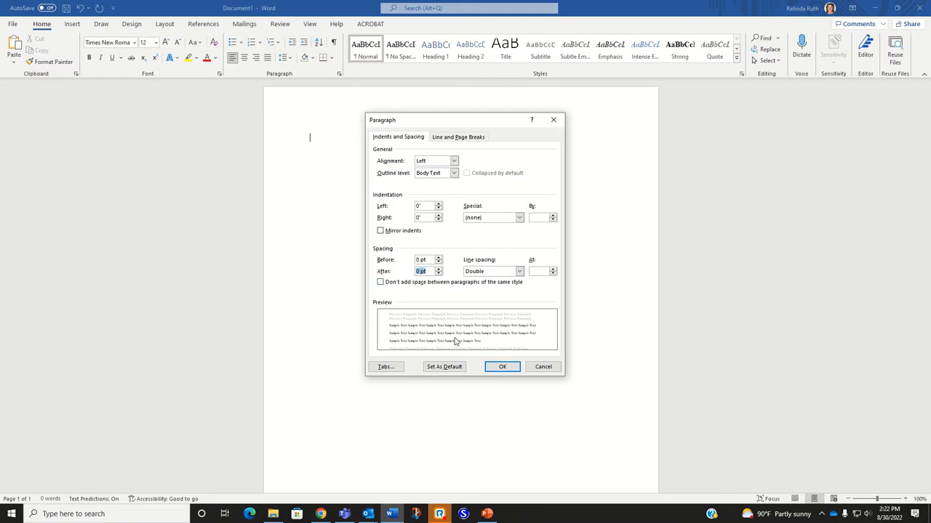
{"action": "mouse_move", "coordinate": [445, 367]}
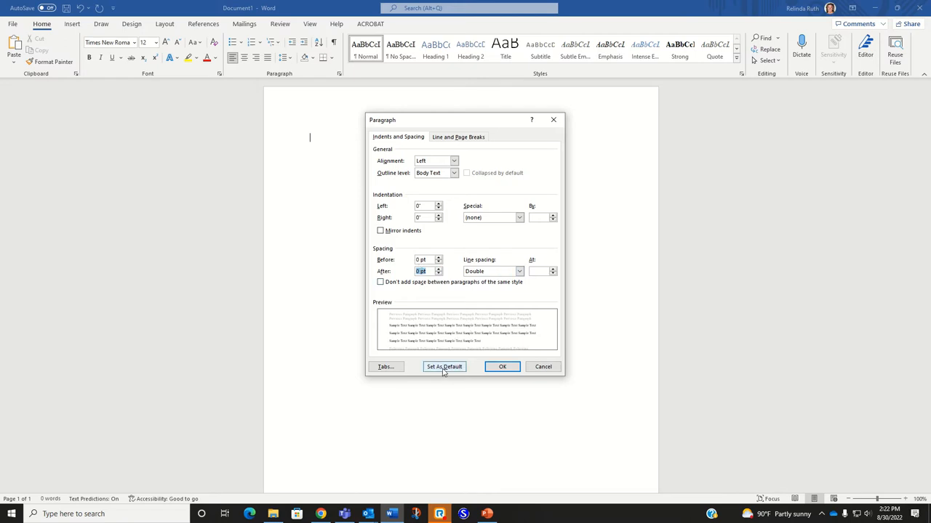
{"action": "left_click", "coordinate": [443, 366]}
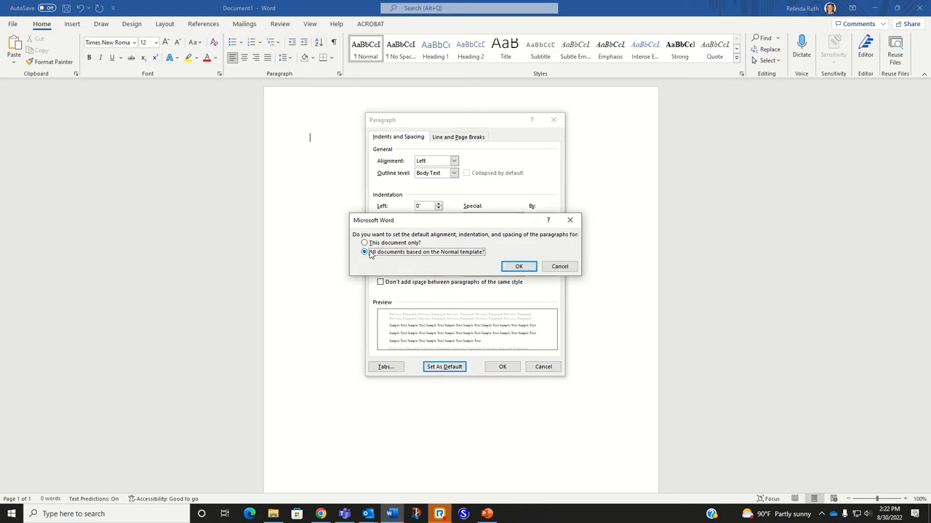
{"action": "left_click", "coordinate": [519, 266]}
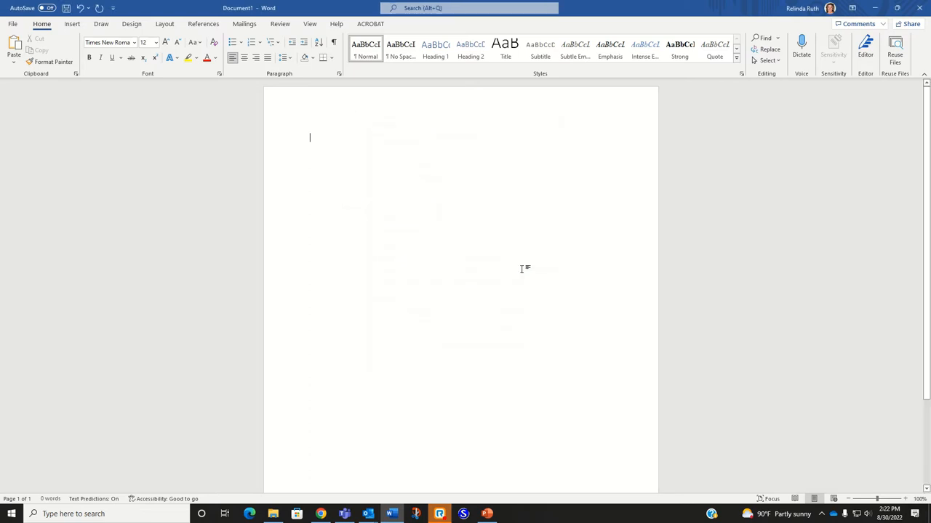
{"action": "mouse_move", "coordinate": [408, 190]}
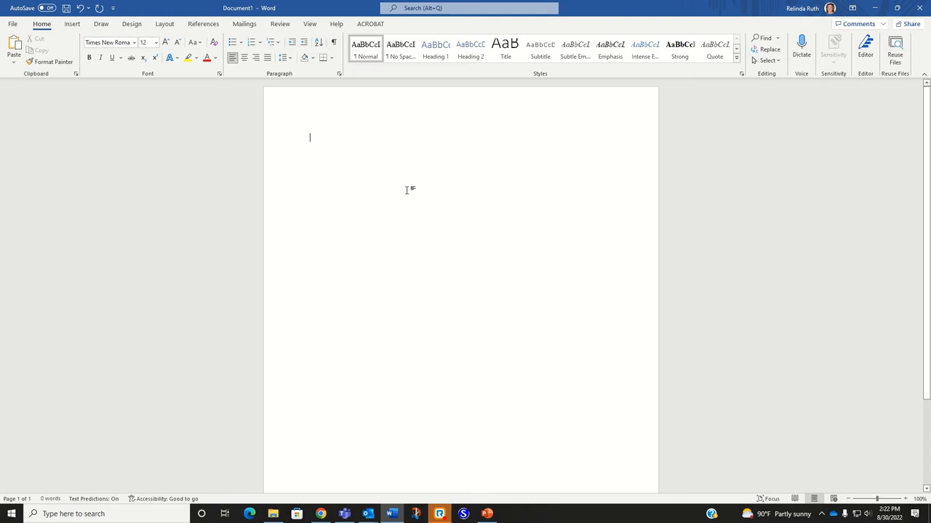
{"action": "mouse_move", "coordinate": [402, 196]}
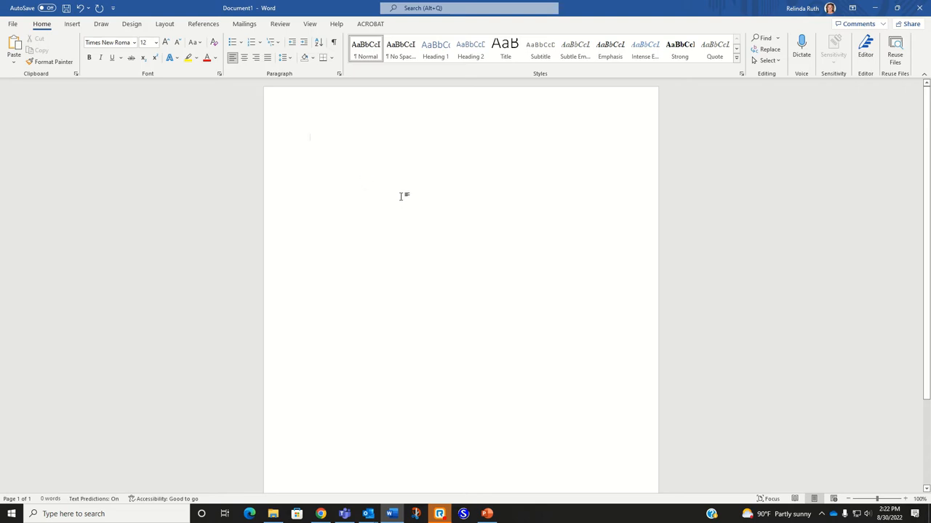
{"action": "mouse_move", "coordinate": [383, 186]}
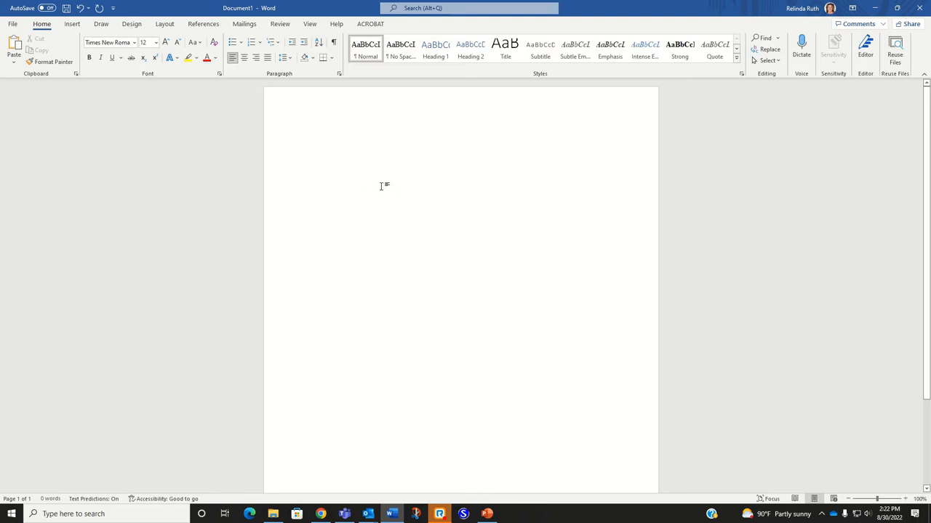
{"action": "mouse_move", "coordinate": [373, 181]}
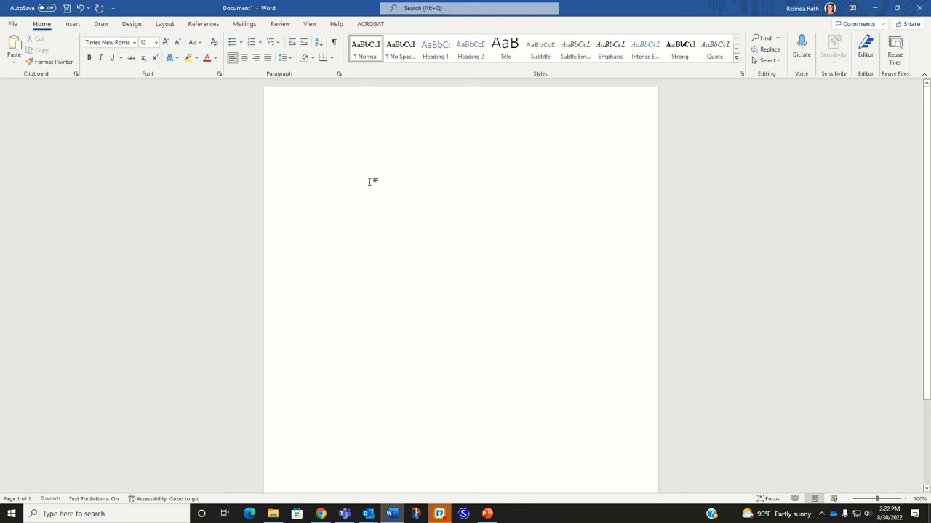
{"action": "left_click", "coordinate": [309, 137]}
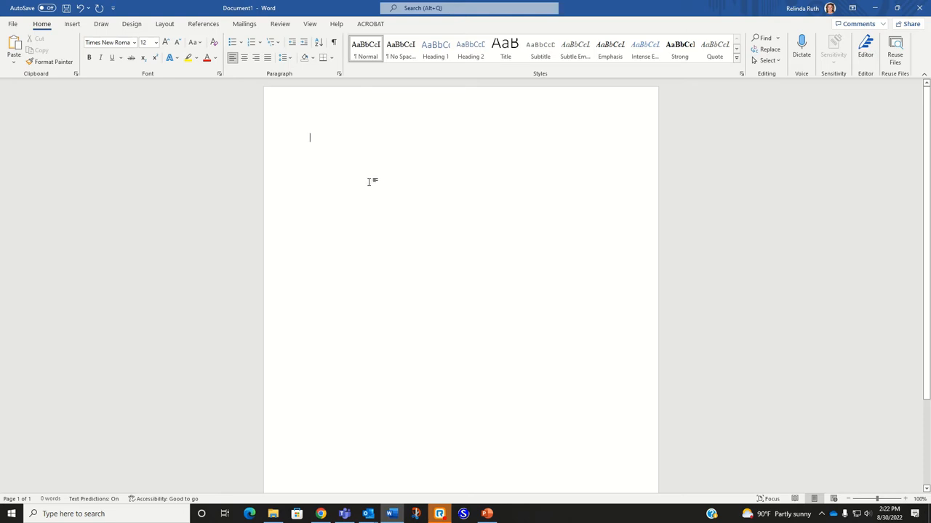
{"action": "mouse_move", "coordinate": [353, 178]}
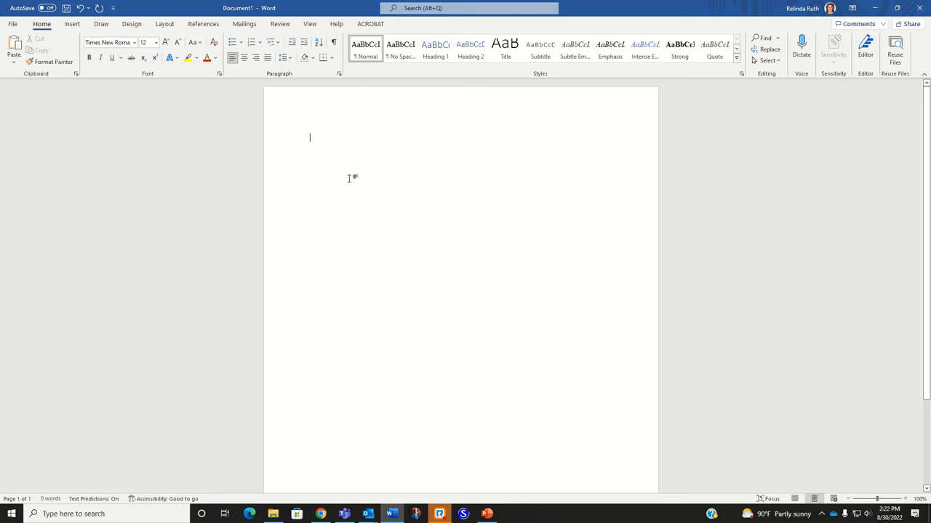
{"action": "mouse_move", "coordinate": [416, 186]}
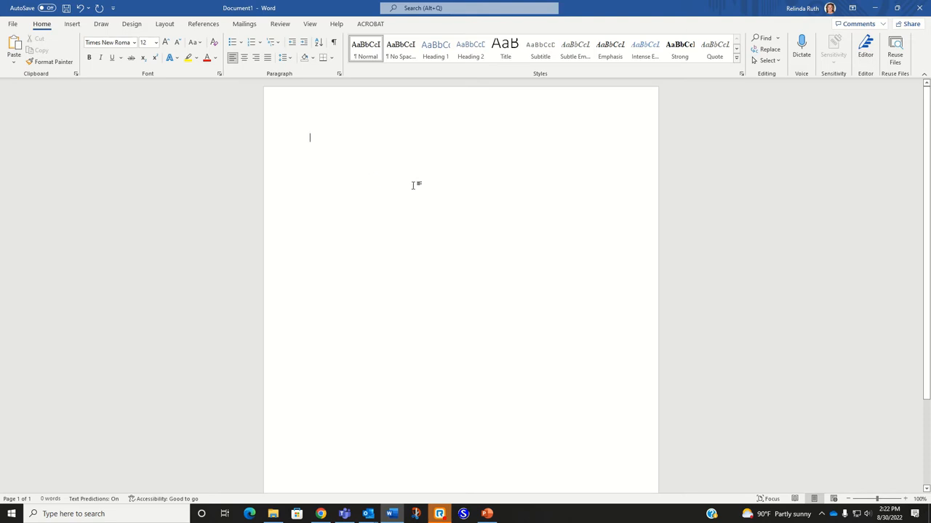
{"action": "mouse_move", "coordinate": [413, 182]}
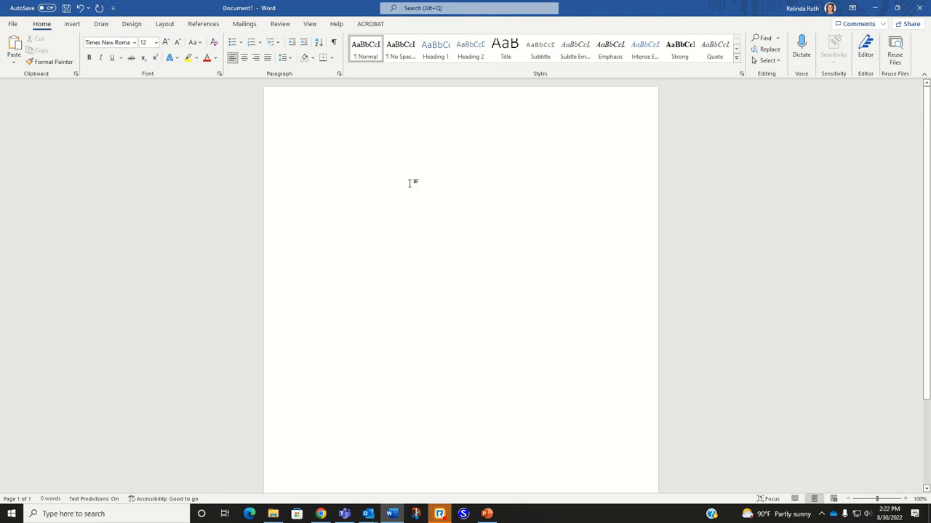
- Type the heading: Jane Doe, Professor Cole, the ENGL 1113 course, and 30 August 2022
{"action": "type", "text": "Jane"}
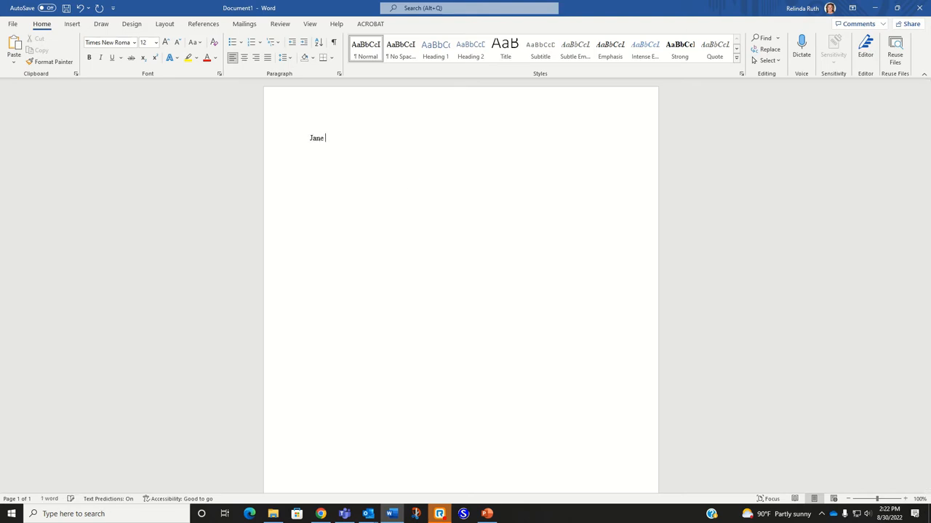
{"action": "type", "text": "Doe"}
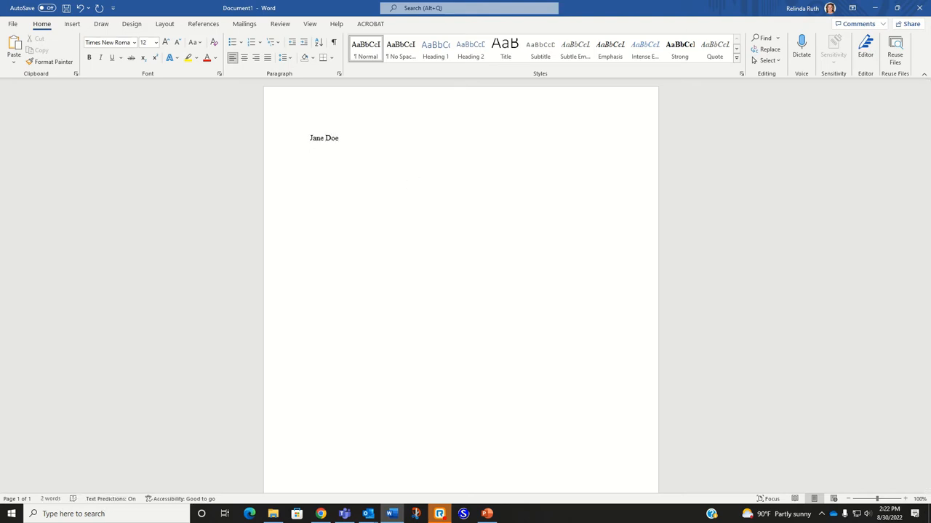
{"action": "mouse_move", "coordinate": [413, 183]}
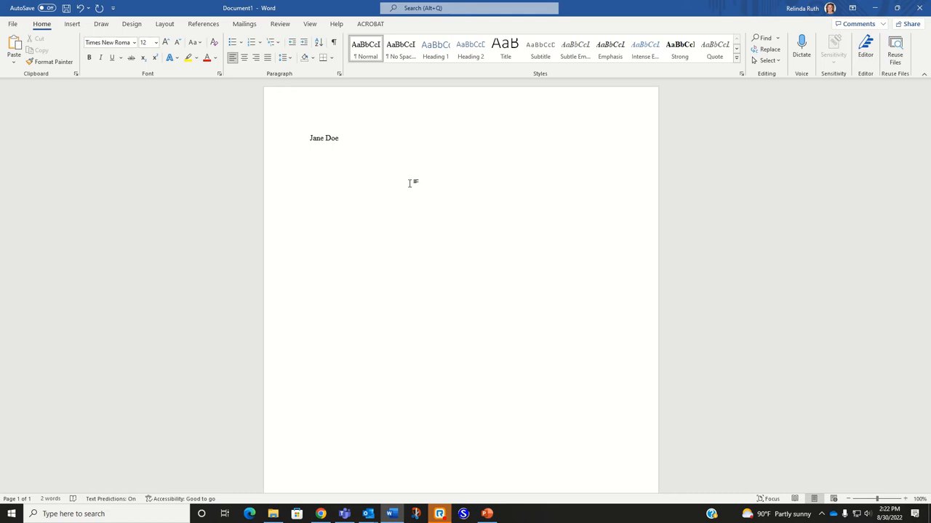
{"action": "type", "text": "Professor"}
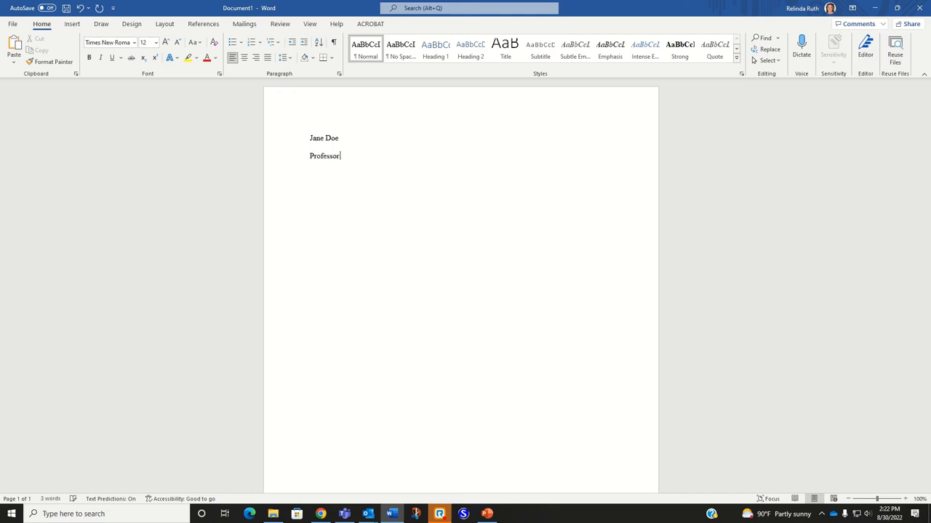
{"action": "type", "text": "Cole"}
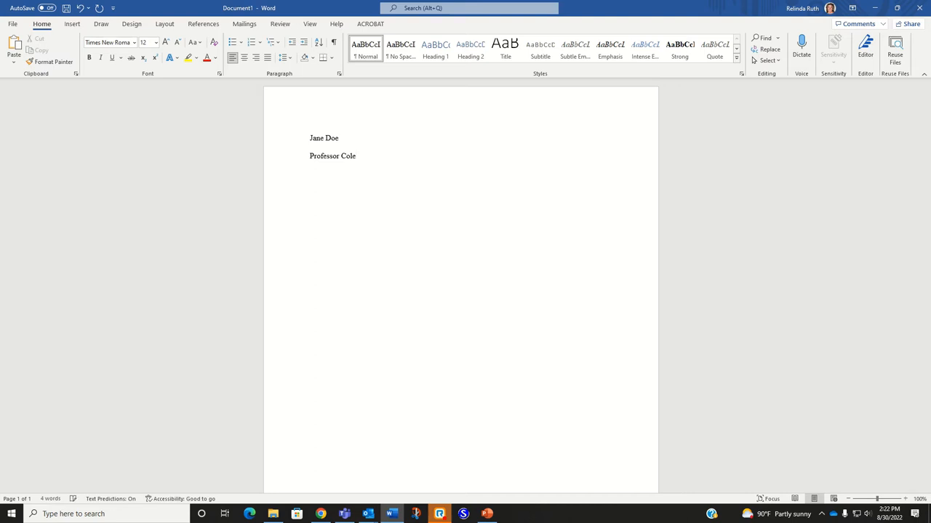
{"action": "type", "text": "ENGL"}
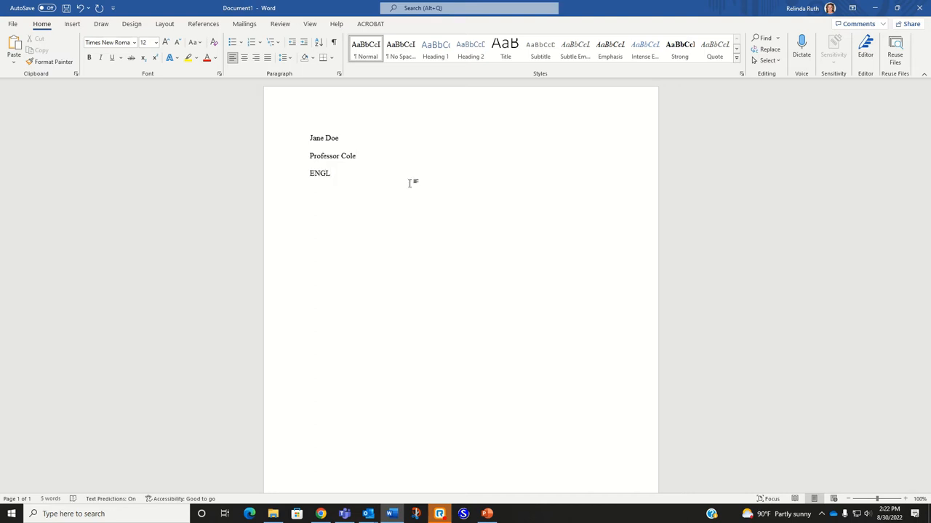
{"action": "type", "text": "111"}
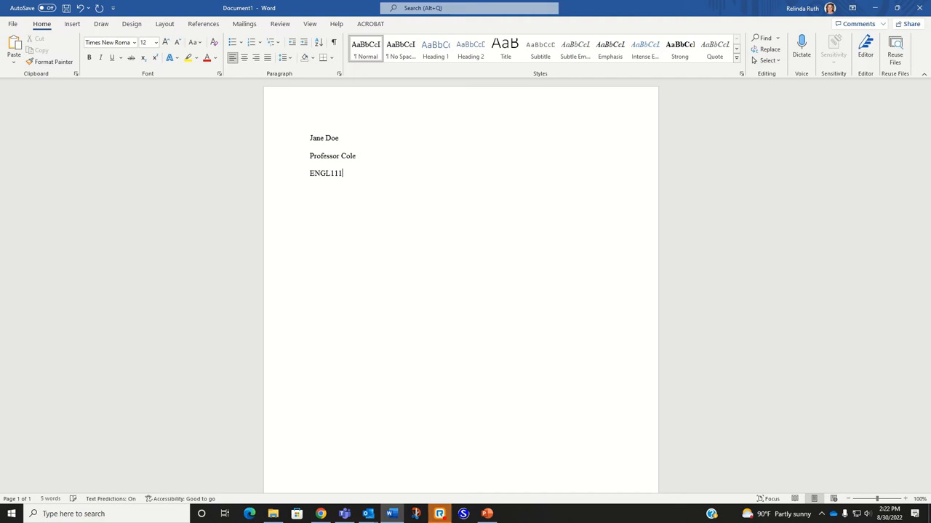
{"action": "type", "text": "3"}
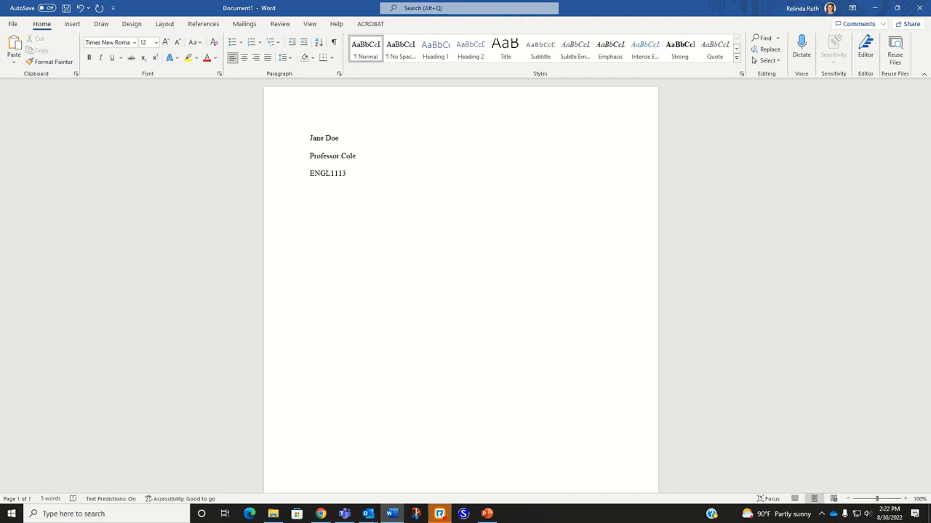
{"action": "type", "text": ": Composition I"}
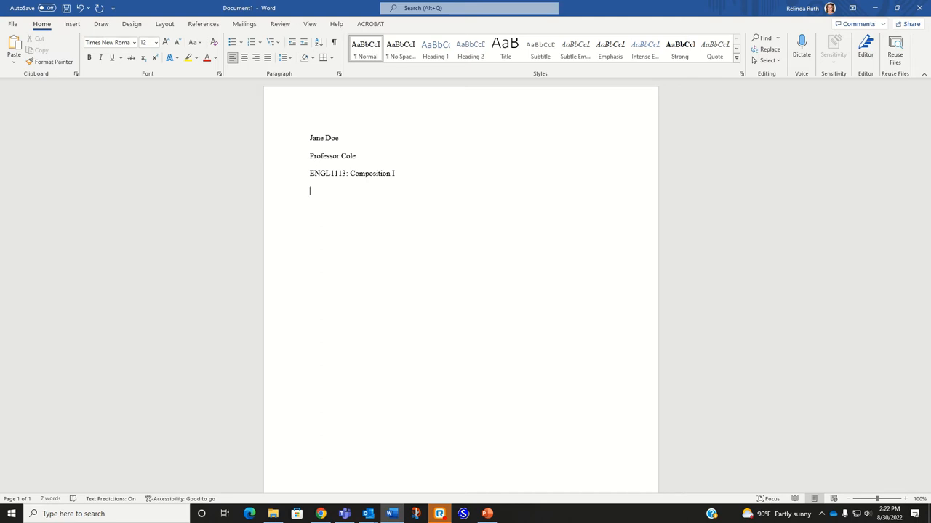
{"action": "type", "text": "30 August"}
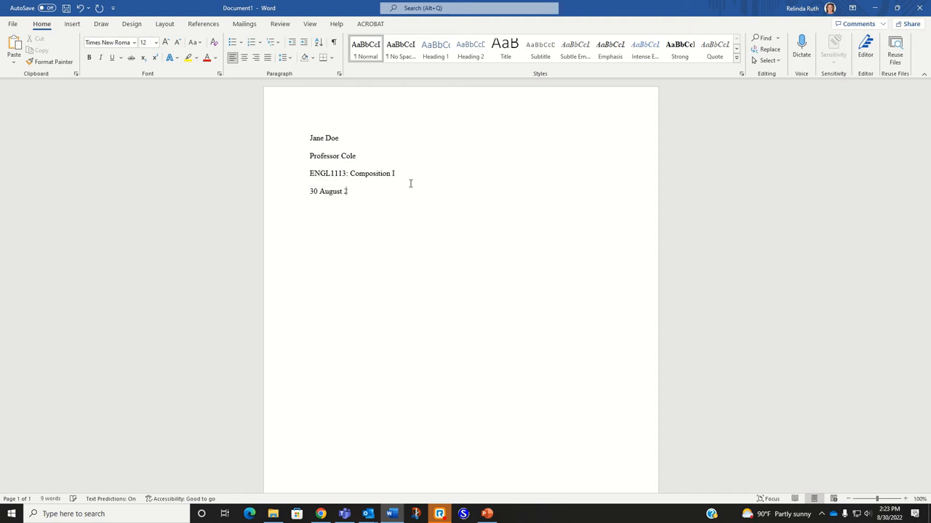
{"action": "type", "text": "2022"}
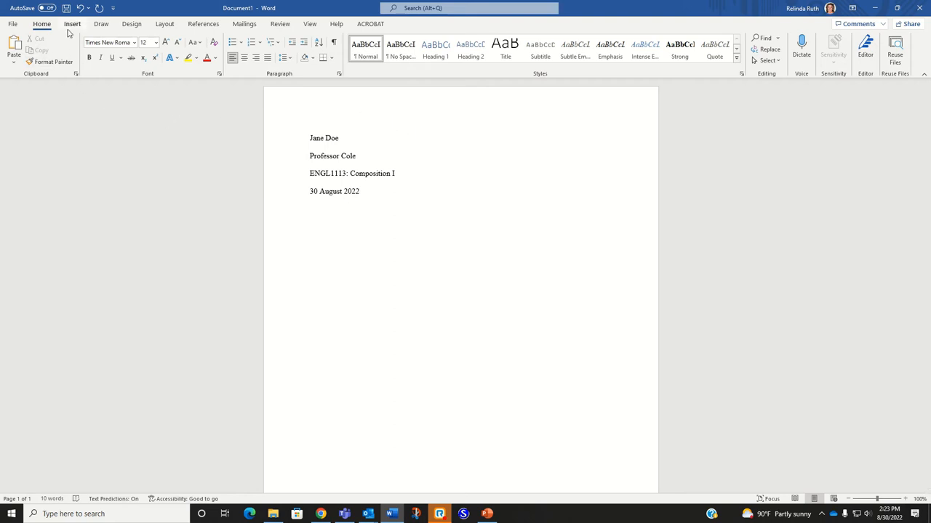
- Browse the Insert > Page Number > Top of Page styles
{"action": "left_click", "coordinate": [72, 24]}
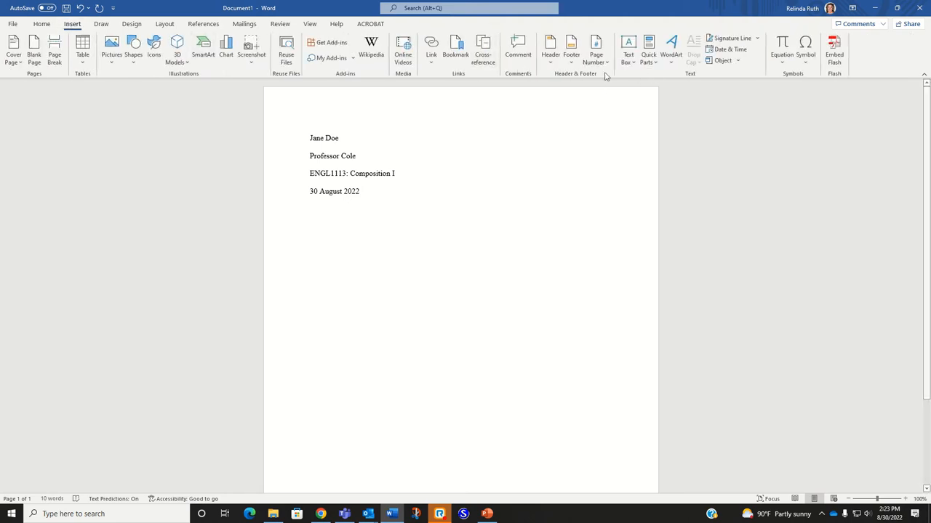
{"action": "left_click", "coordinate": [596, 51]}
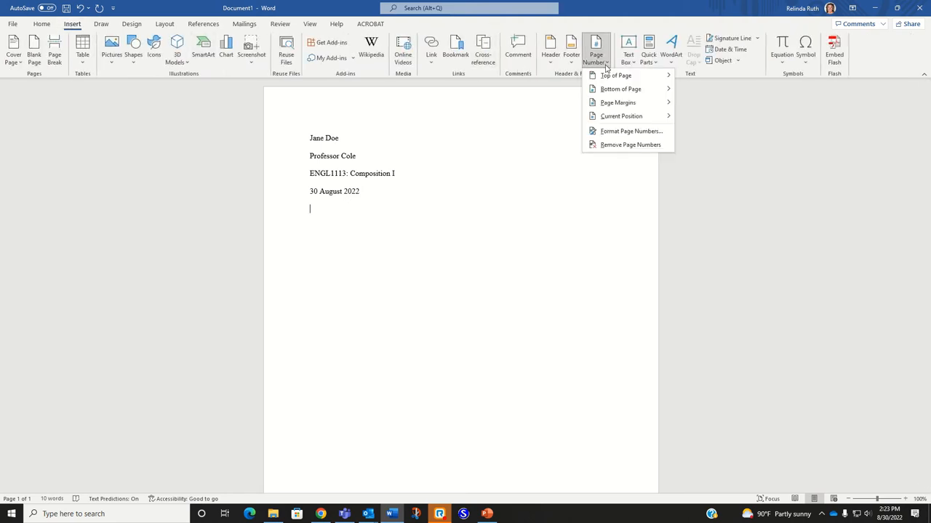
{"action": "left_click", "coordinate": [615, 76]}
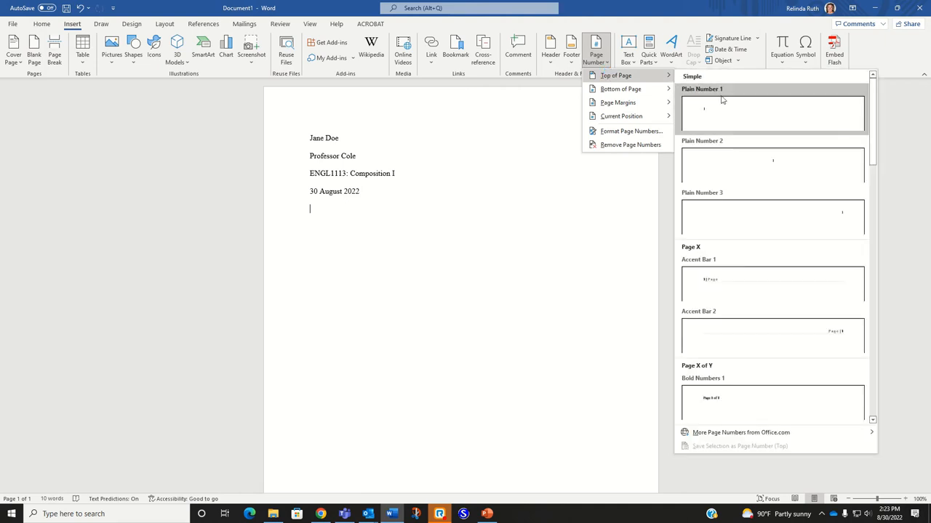
{"action": "mouse_move", "coordinate": [800, 219]}
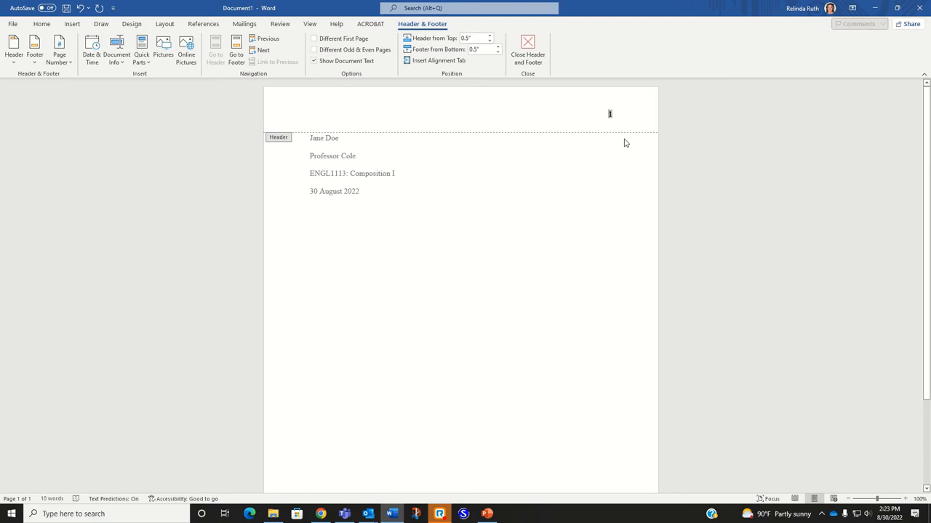
- Type 'Doe' before the header page number and select 'Doe 1' to check its font
{"action": "type", "text": "Doe"}
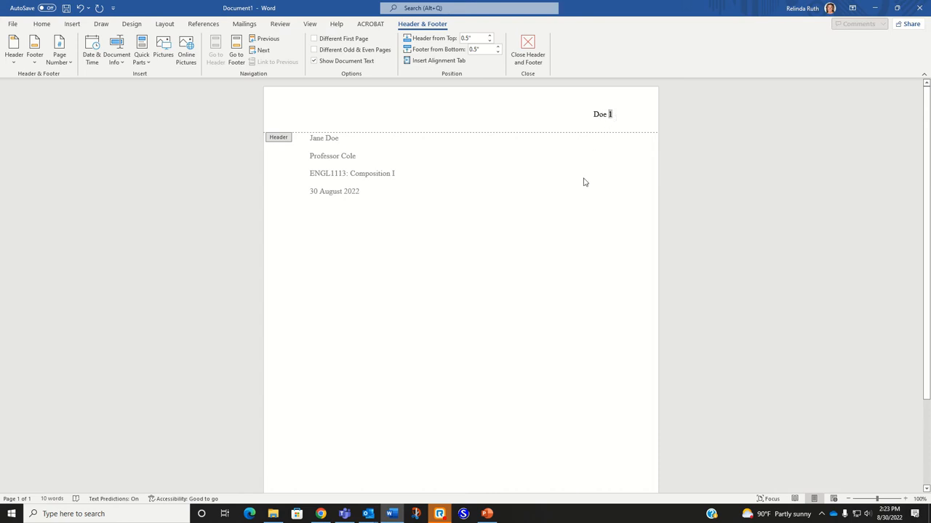
{"action": "mouse_move", "coordinate": [337, 170]}
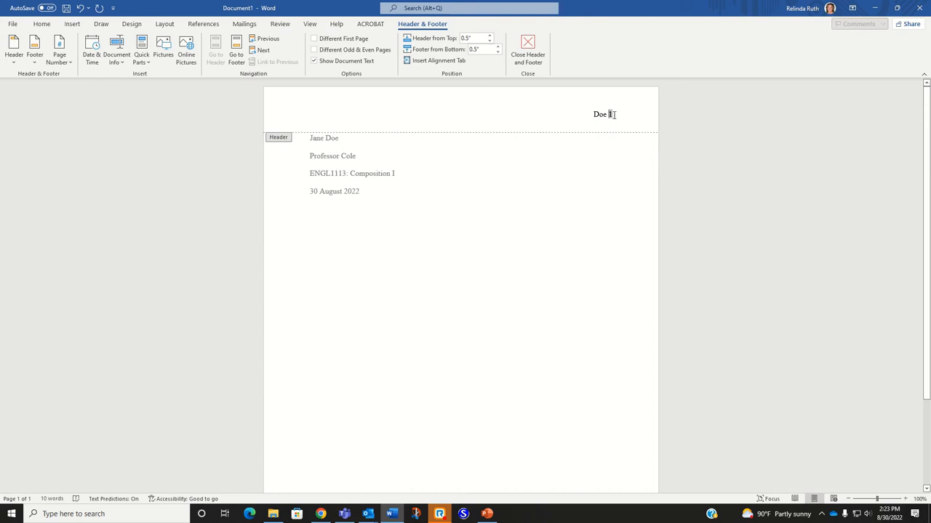
{"action": "double_click", "coordinate": [600, 114]}
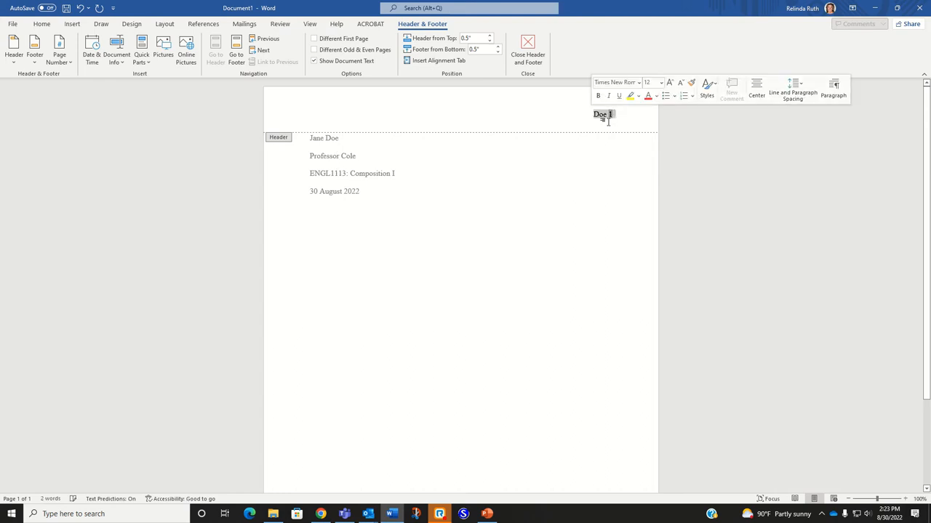
{"action": "mouse_move", "coordinate": [616, 81]}
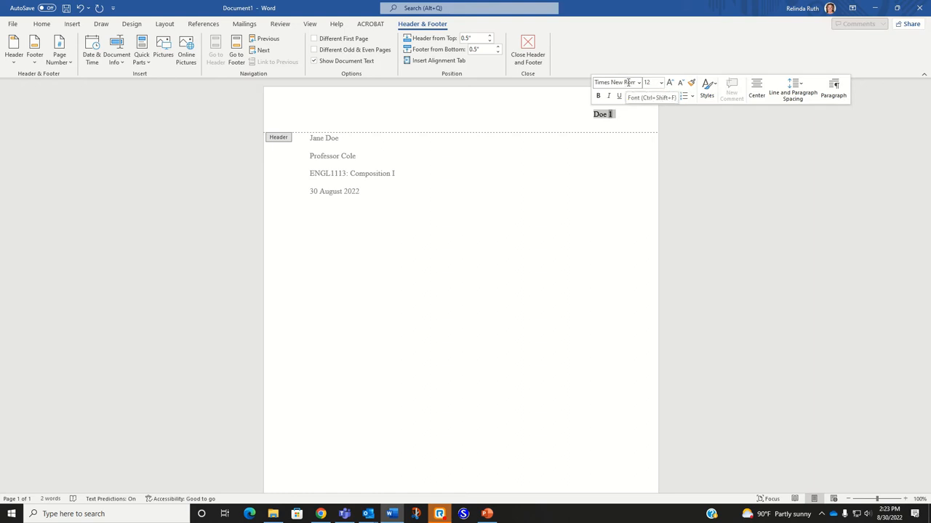
{"action": "mouse_move", "coordinate": [652, 81]}
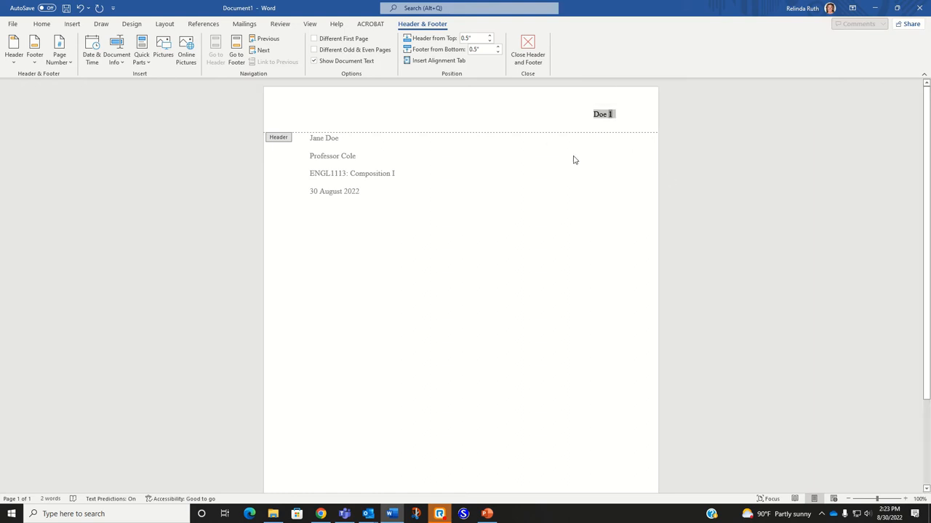
{"action": "mouse_move", "coordinate": [541, 207]}
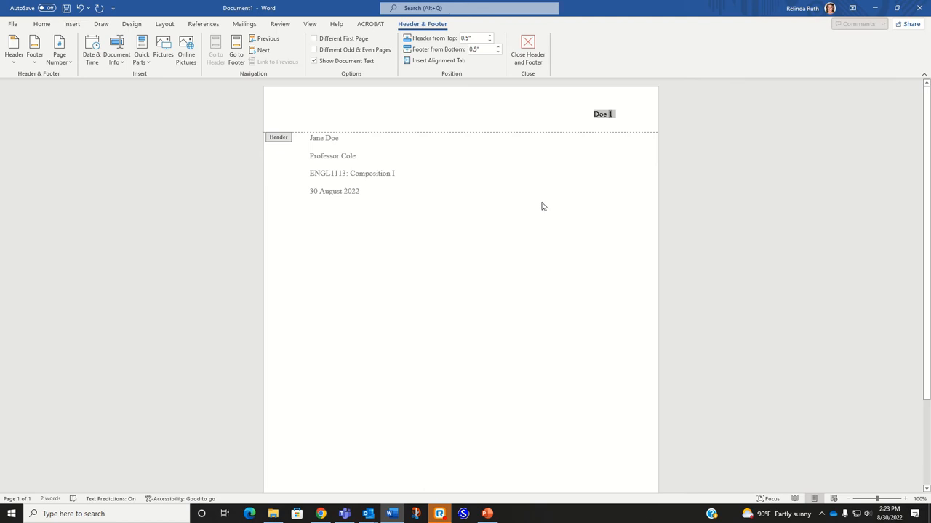
{"action": "mouse_move", "coordinate": [567, 199]}
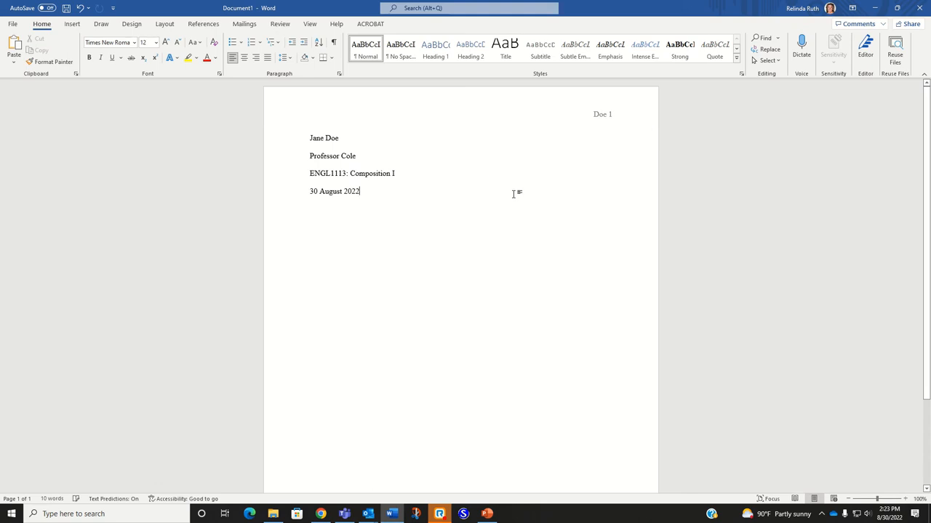
- Scroll through the new second page with its 'Doe 2' header
{"action": "scroll", "scroll_direction": "up", "scroll_amount": 3}
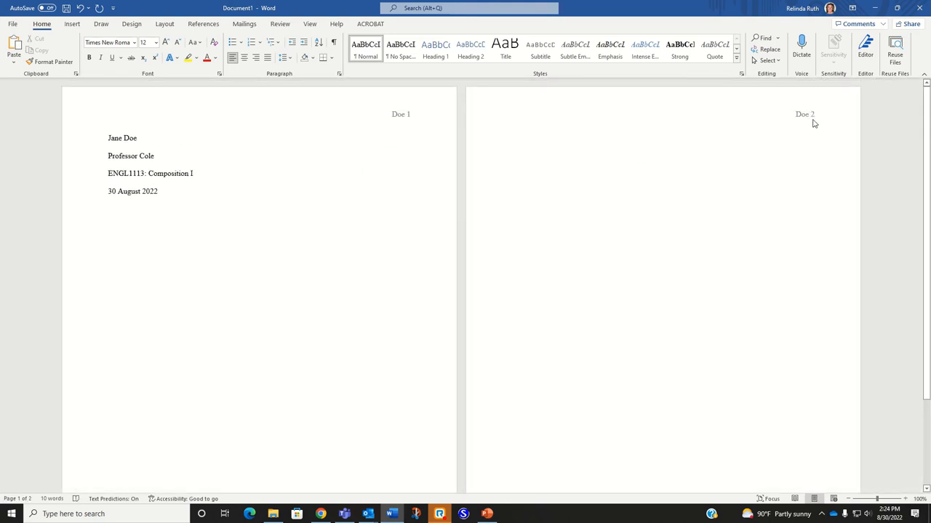
{"action": "mouse_move", "coordinate": [809, 122]}
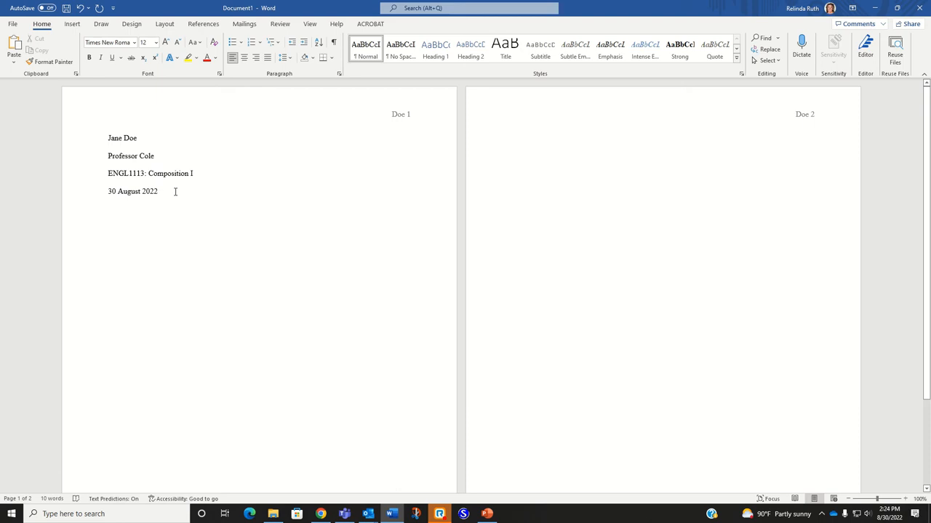
{"action": "mouse_move", "coordinate": [645, 160]}
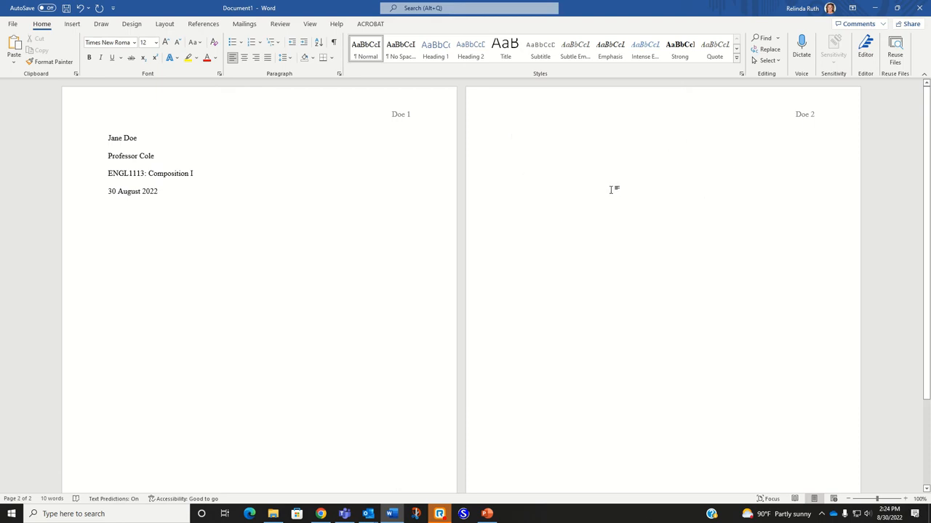
{"action": "mouse_move", "coordinate": [601, 166]}
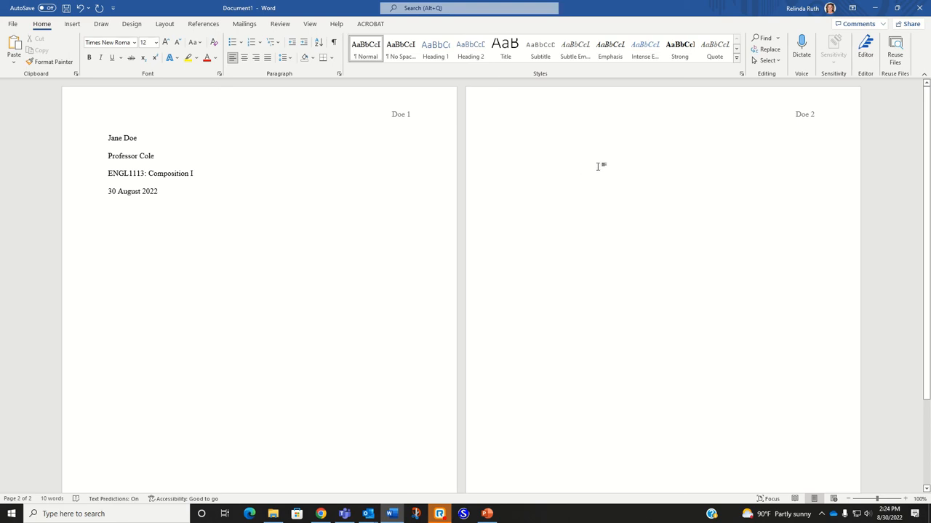
- Type the 'Works Cited' title at the top of page two
{"action": "left_click", "coordinate": [511, 137]}
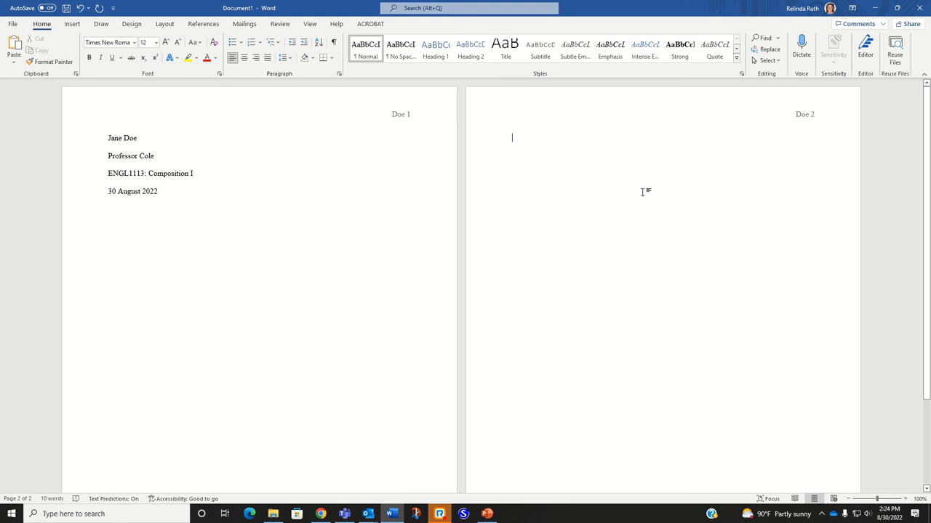
{"action": "type", "text": "Work"}
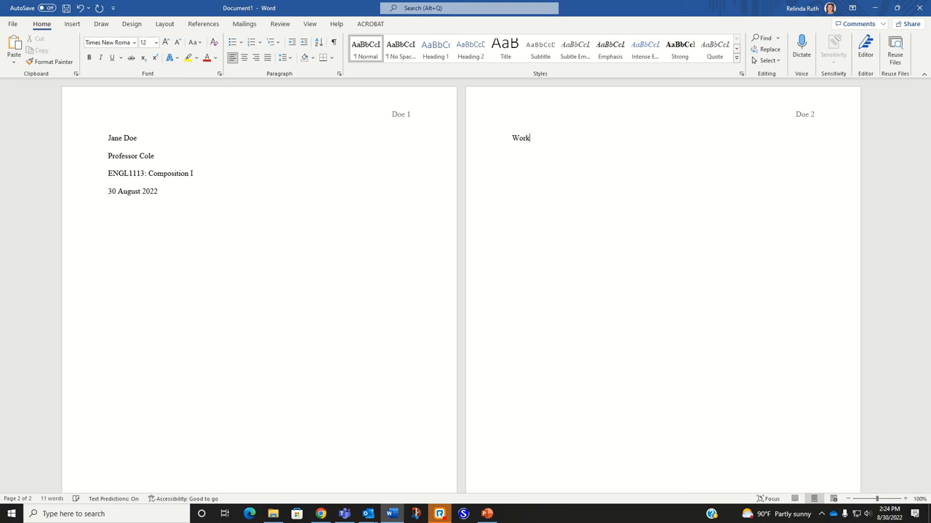
{"action": "type", "text": "s Cited"}
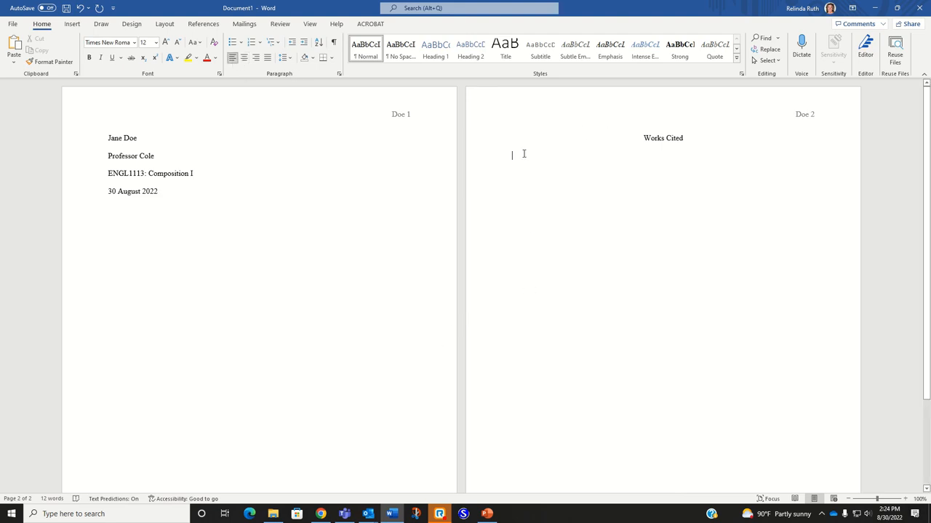
{"action": "mouse_move", "coordinate": [554, 203]}
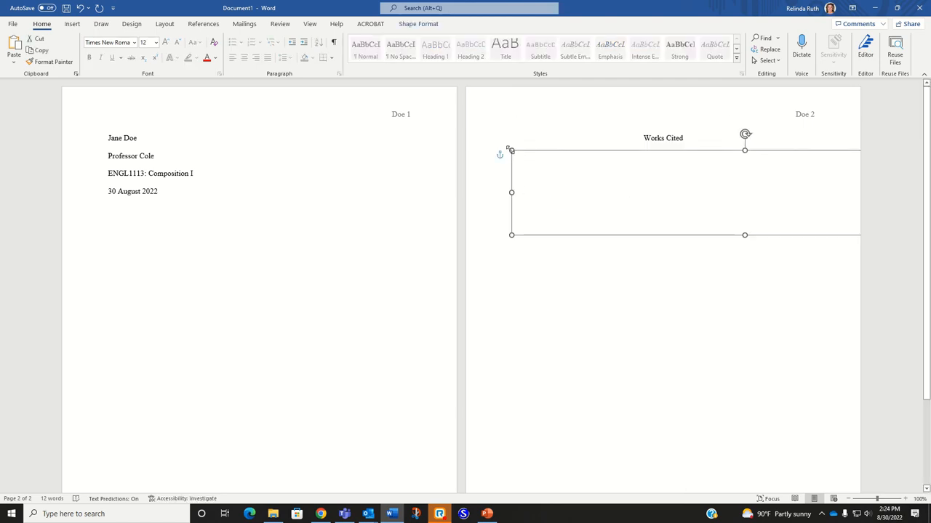
- Copy the Norton and Allen anthology citation from the MLA guide in Chrome
{"action": "left_click", "coordinate": [290, 327]}
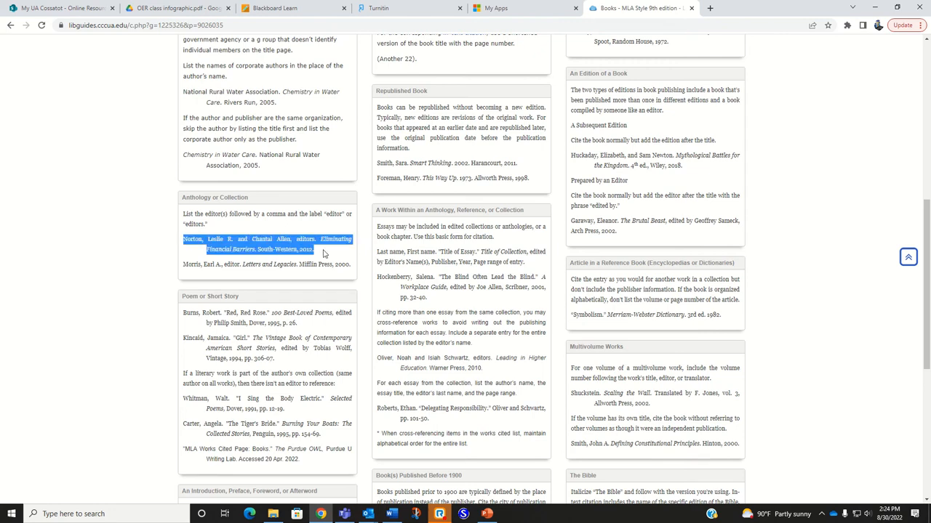
{"action": "right_click", "coordinate": [306, 249]}
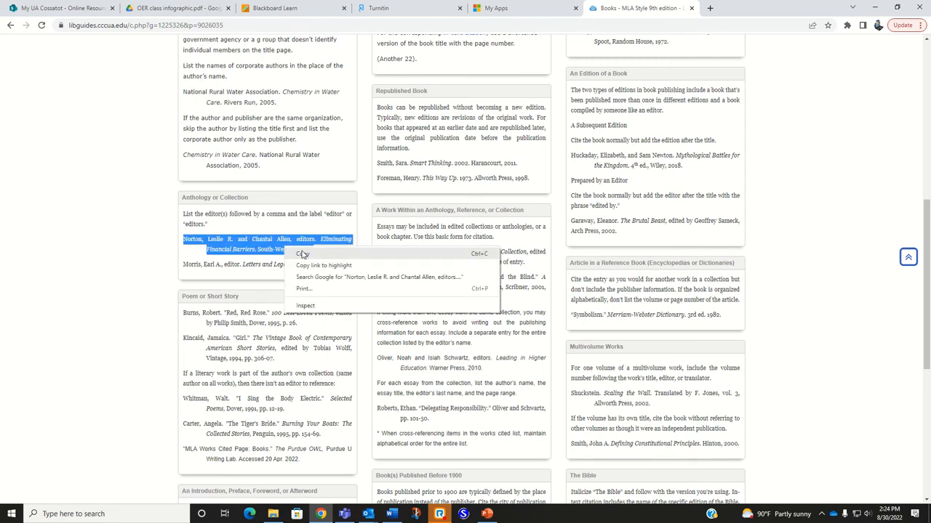
{"action": "left_click", "coordinate": [392, 514]}
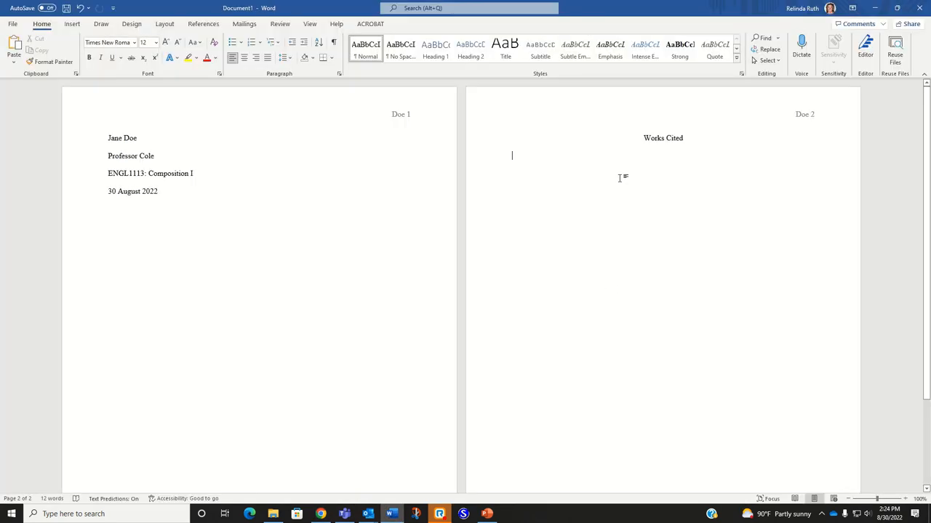
- Paste the Norton citation below the Works Cited title, keeping source formatting
{"action": "right_click", "coordinate": [512, 155]}
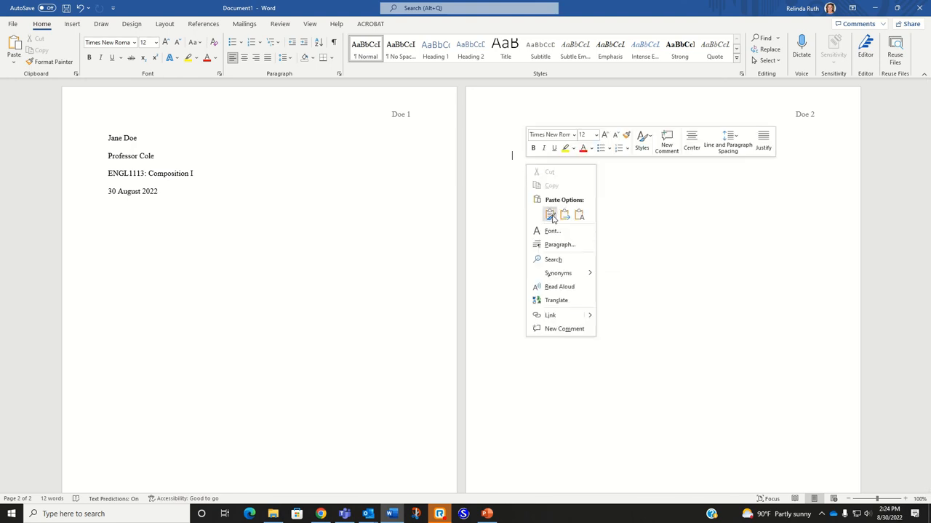
{"action": "left_click", "coordinate": [550, 214]}
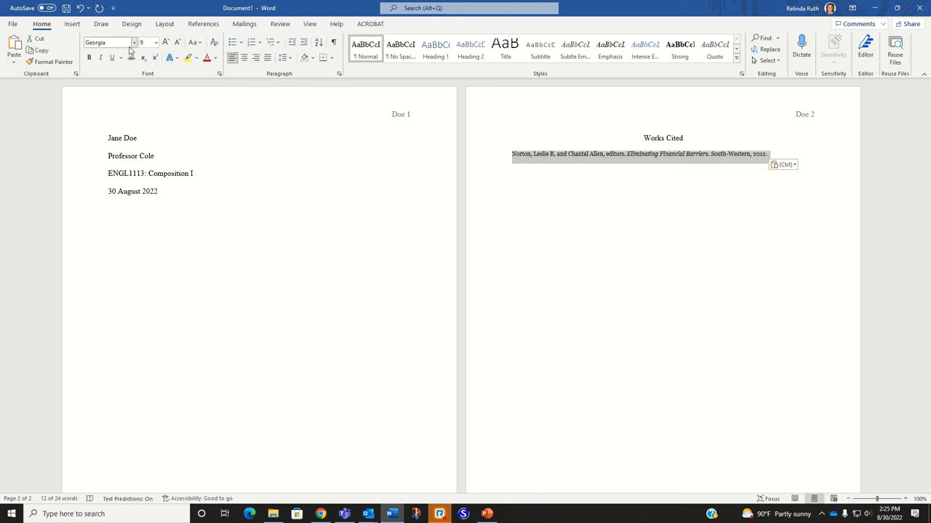
{"action": "mouse_move", "coordinate": [498, 209]}
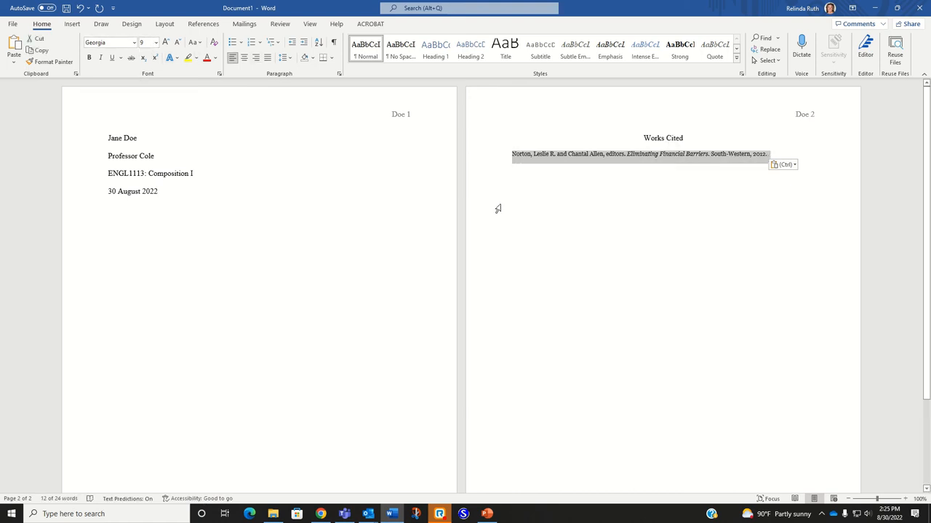
{"action": "mouse_move", "coordinate": [109, 42]}
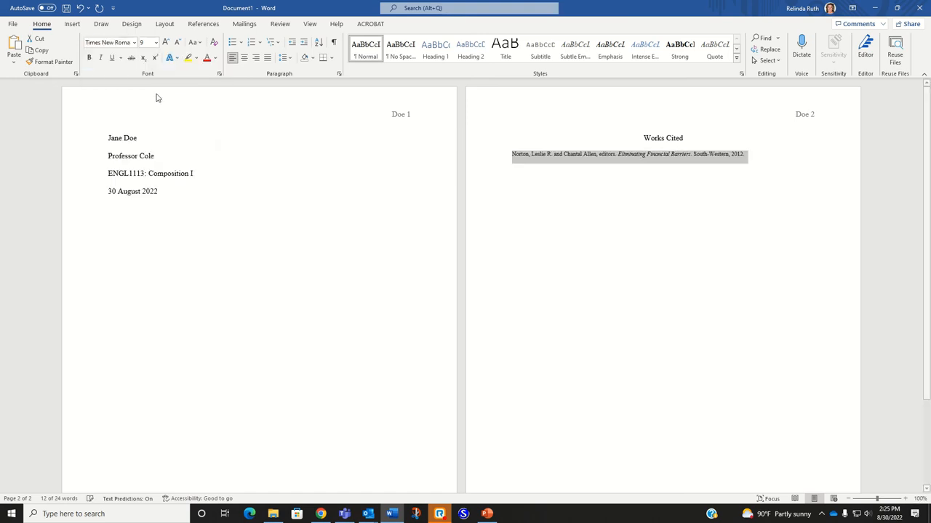
- Set the pasted Norton citation's font size to 12 point
{"action": "left_click", "coordinate": [152, 42]}
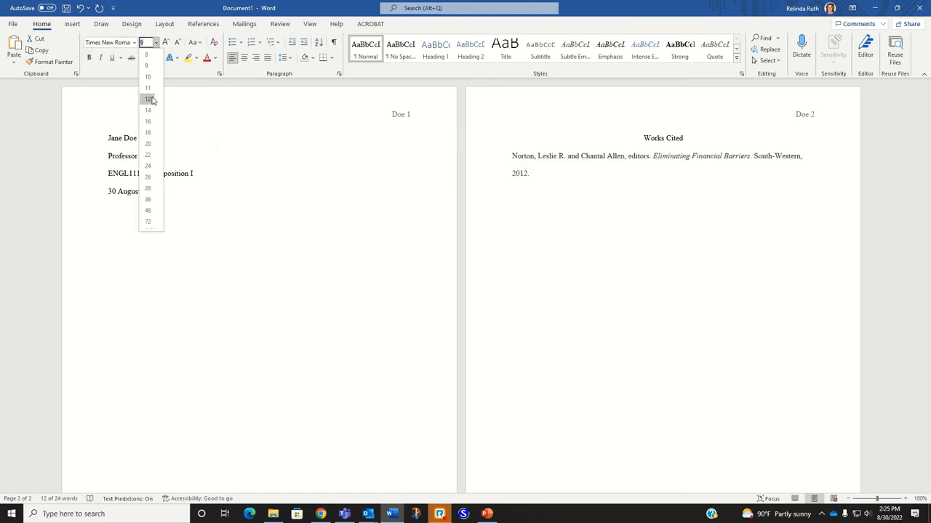
{"action": "left_click", "coordinate": [147, 99]}
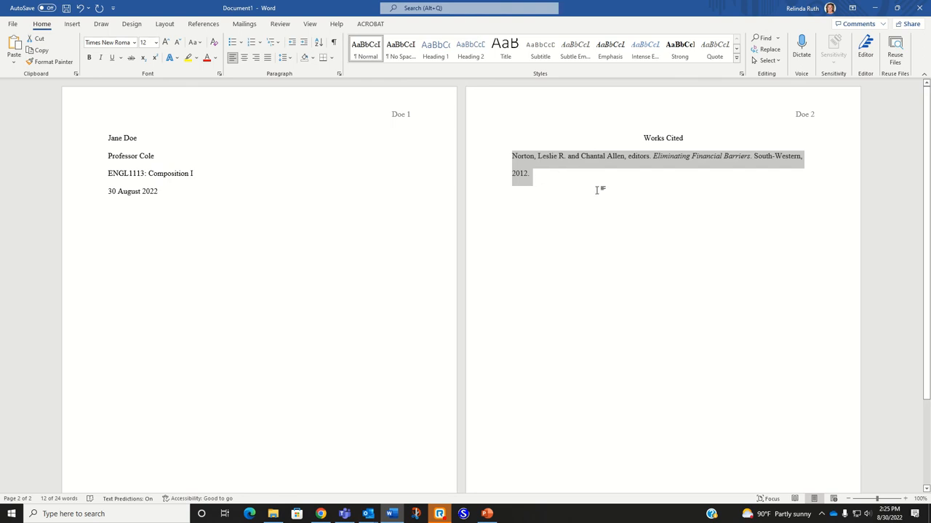
{"action": "mouse_move", "coordinate": [551, 179]}
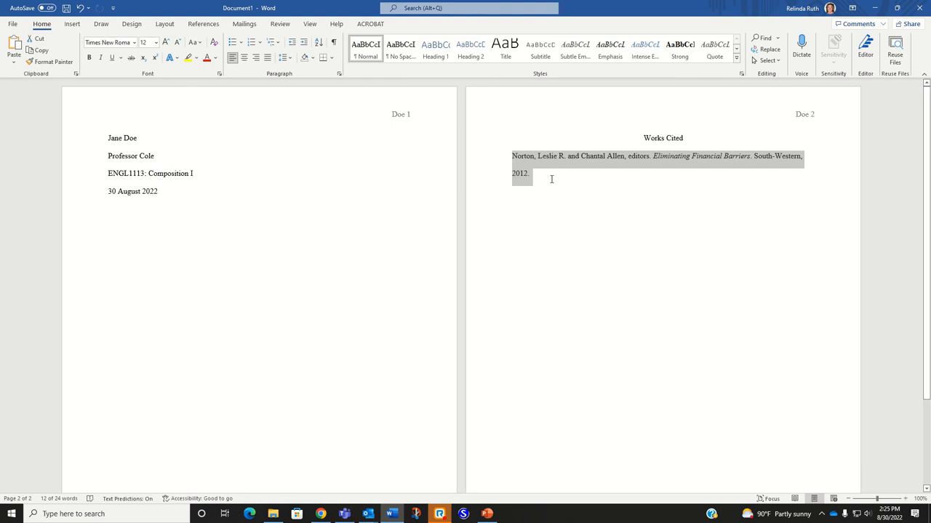
{"action": "mouse_move", "coordinate": [542, 176]}
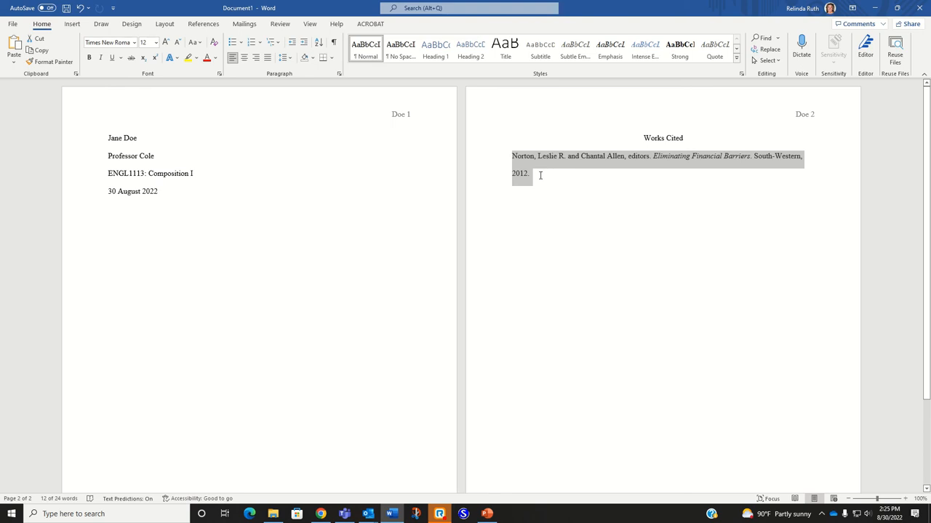
{"action": "mouse_move", "coordinate": [727, 132]}
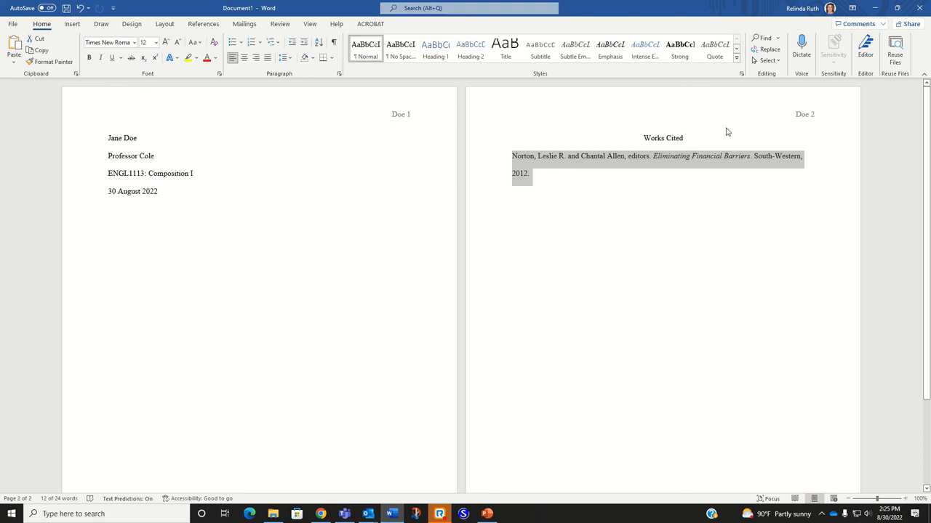
{"action": "mouse_move", "coordinate": [629, 203]}
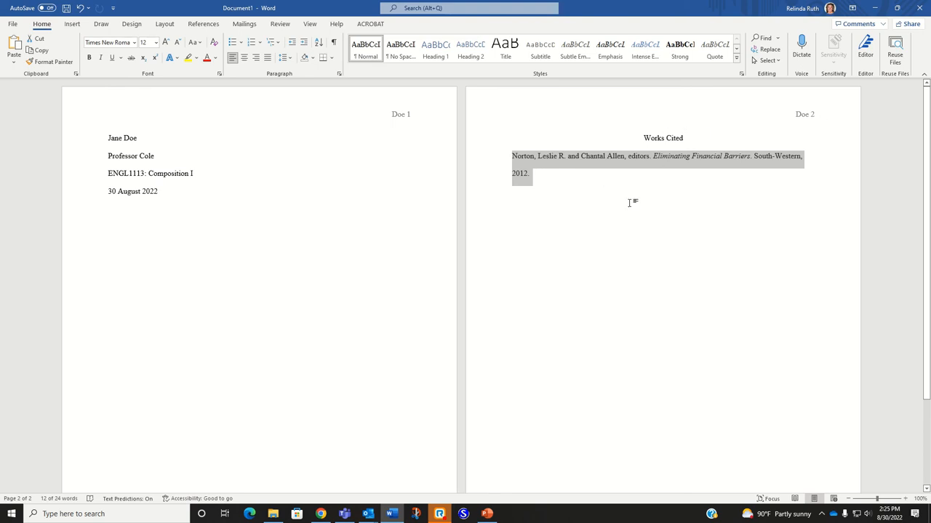
{"action": "mouse_move", "coordinate": [567, 284]}
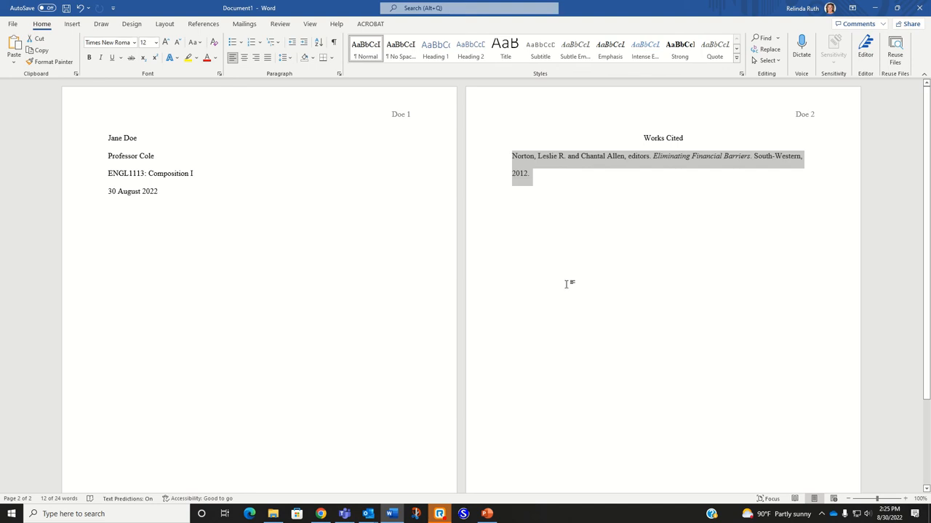
{"action": "mouse_move", "coordinate": [567, 193]}
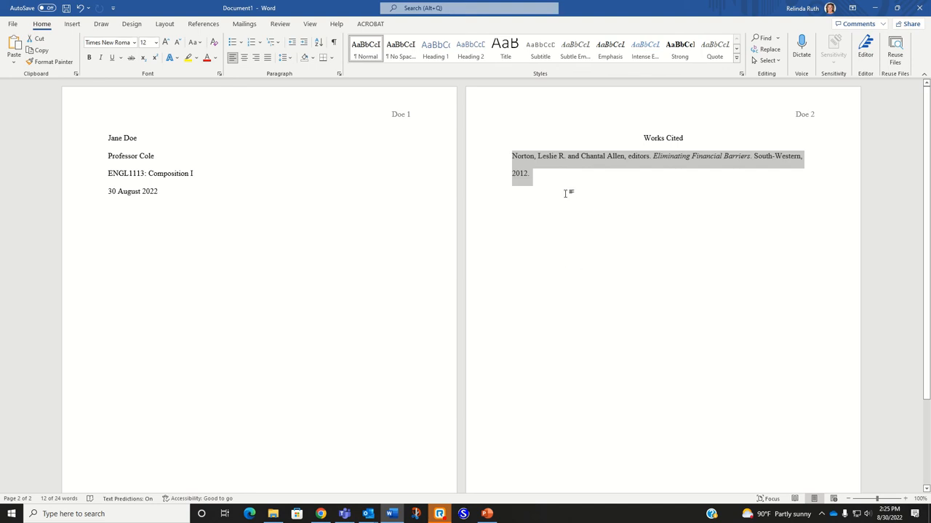
{"action": "mouse_move", "coordinate": [606, 238]}
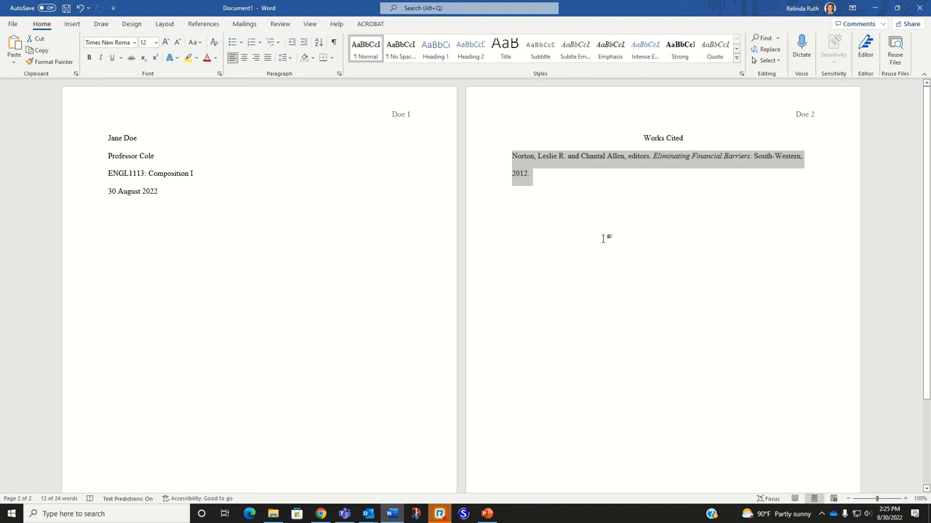
{"action": "mouse_move", "coordinate": [550, 184]}
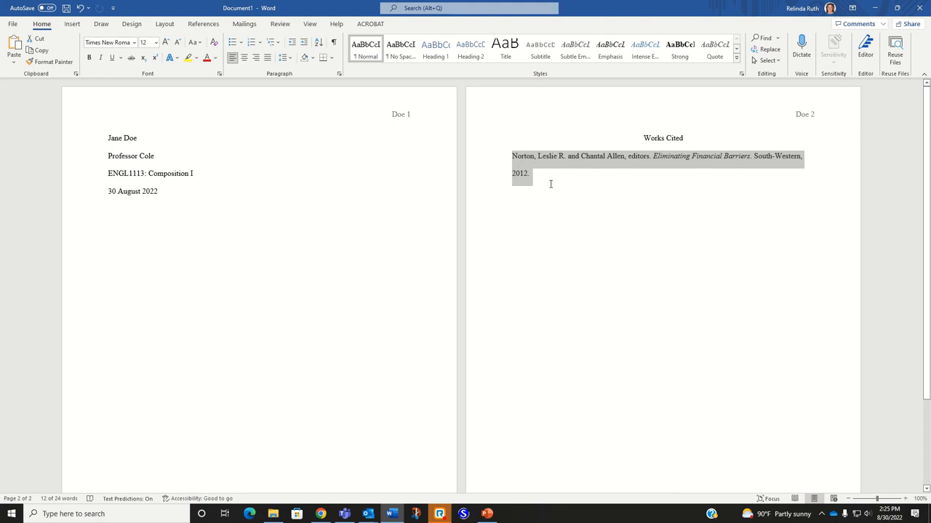
{"action": "mouse_move", "coordinate": [575, 202]}
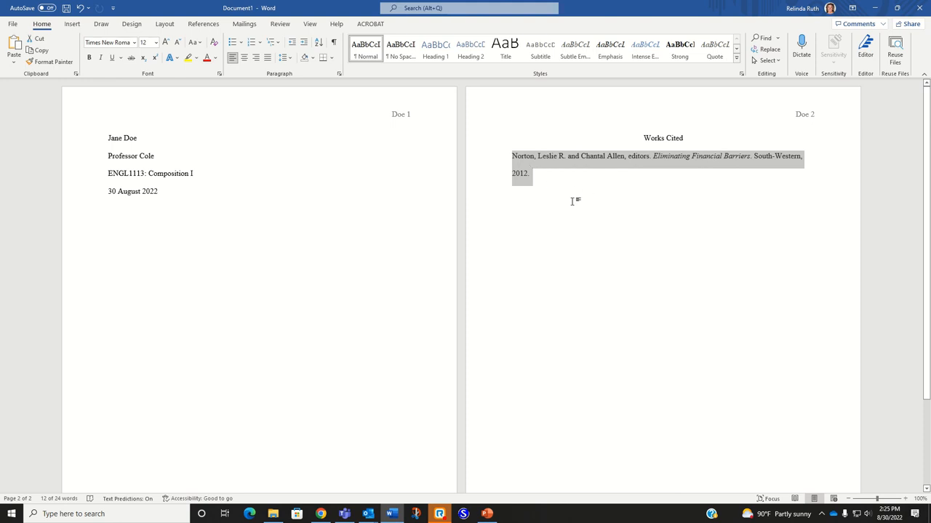
{"action": "mouse_move", "coordinate": [574, 131]}
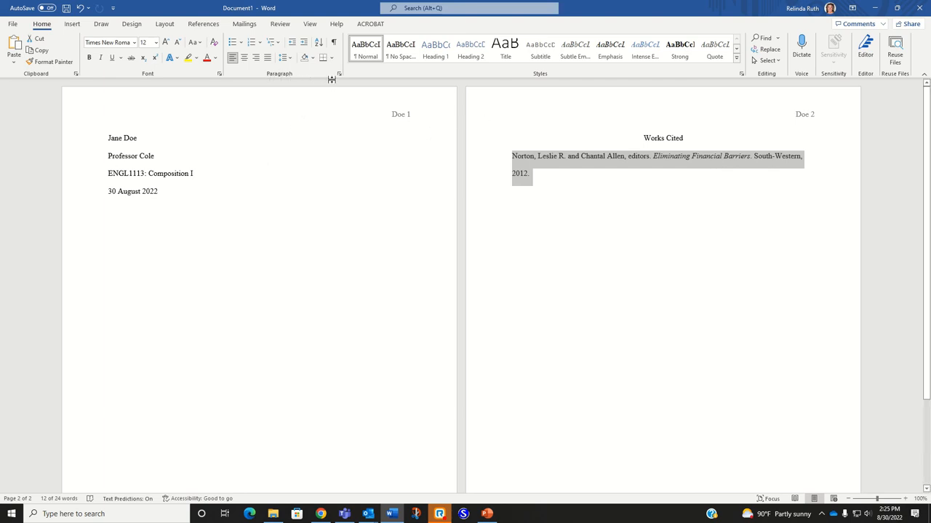
- Apply a 0.5-inch hanging indent to the Norton citation via the Paragraph dialog
{"action": "left_click", "coordinate": [339, 73]}
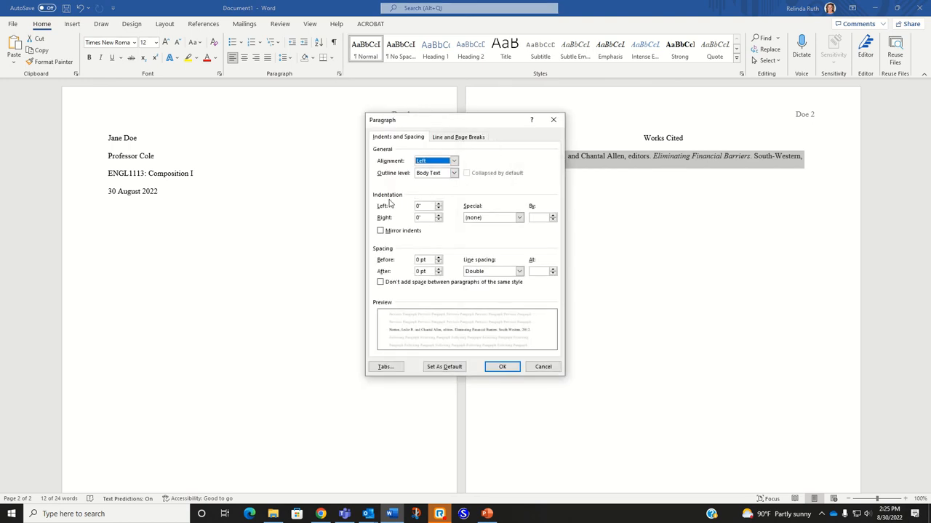
{"action": "mouse_move", "coordinate": [500, 231]}
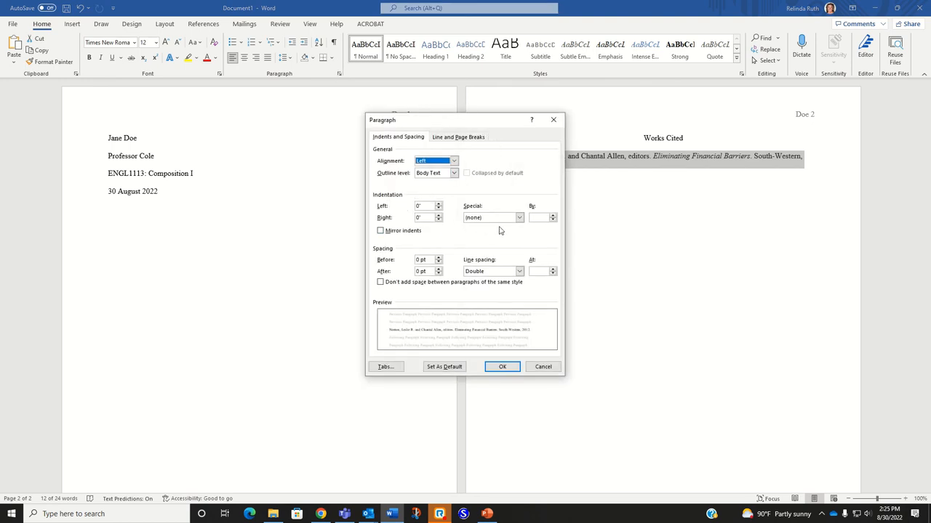
{"action": "left_click", "coordinate": [519, 217]}
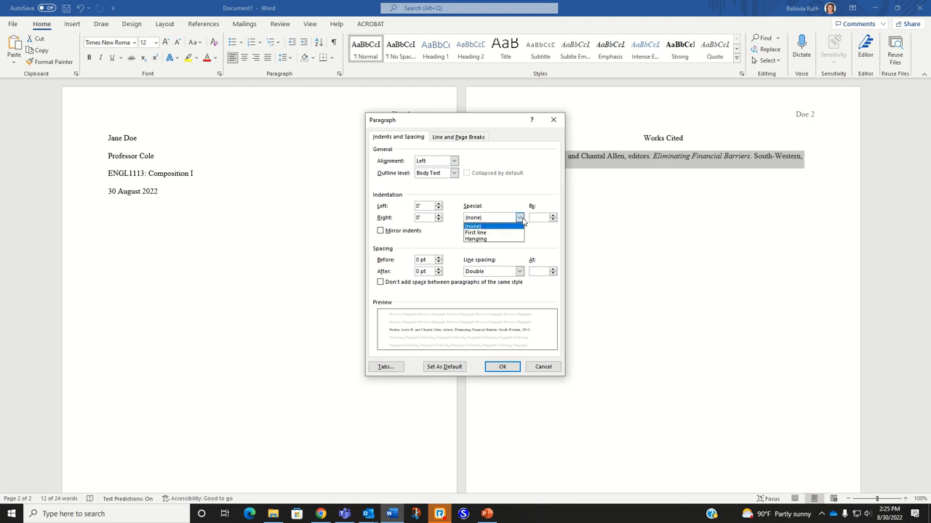
{"action": "left_click", "coordinate": [475, 239]}
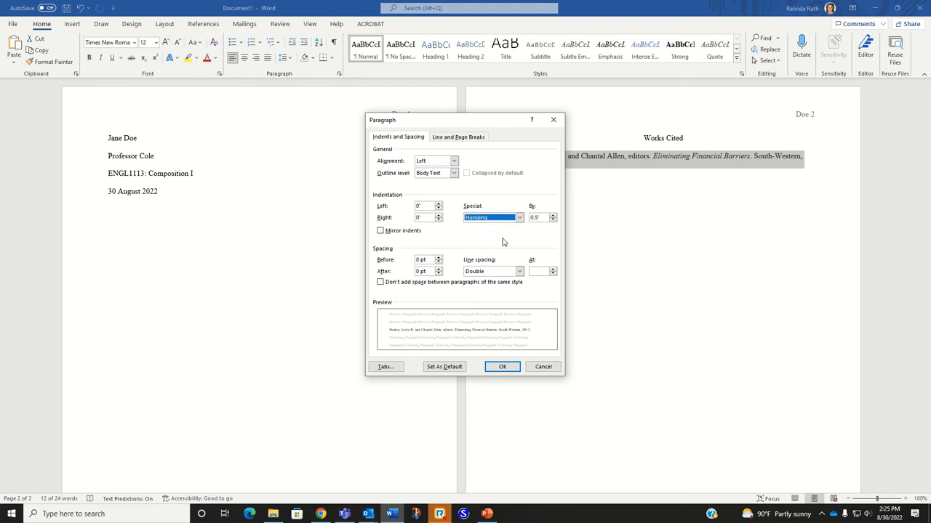
{"action": "left_click", "coordinate": [502, 367]}
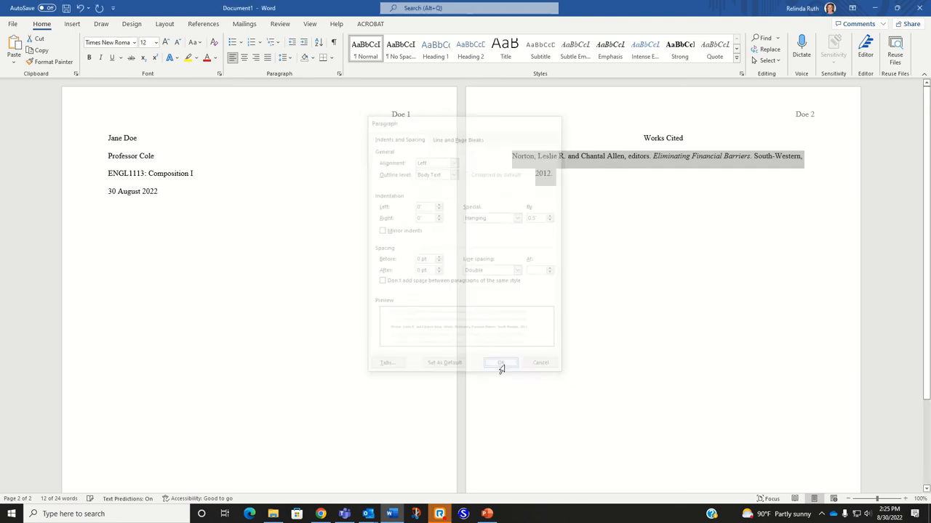
{"action": "left_click", "coordinate": [500, 363]}
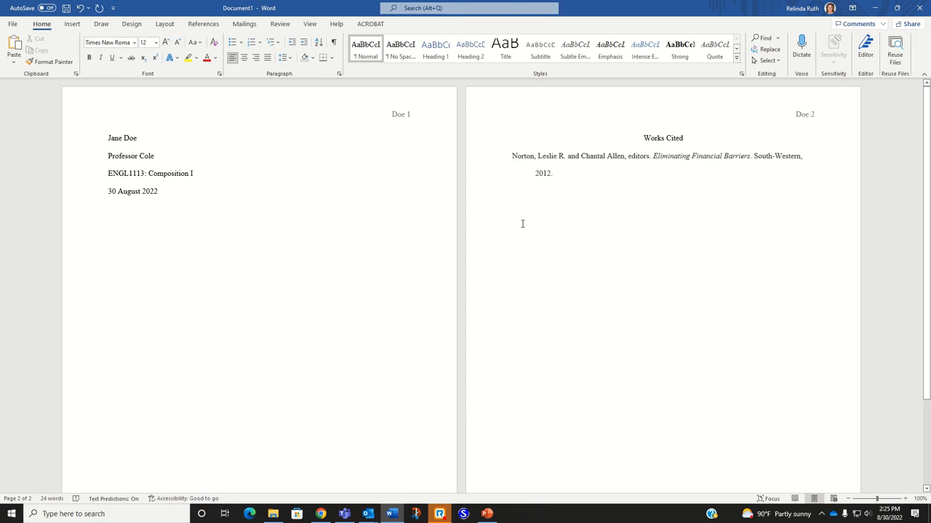
{"action": "mouse_move", "coordinate": [530, 179]}
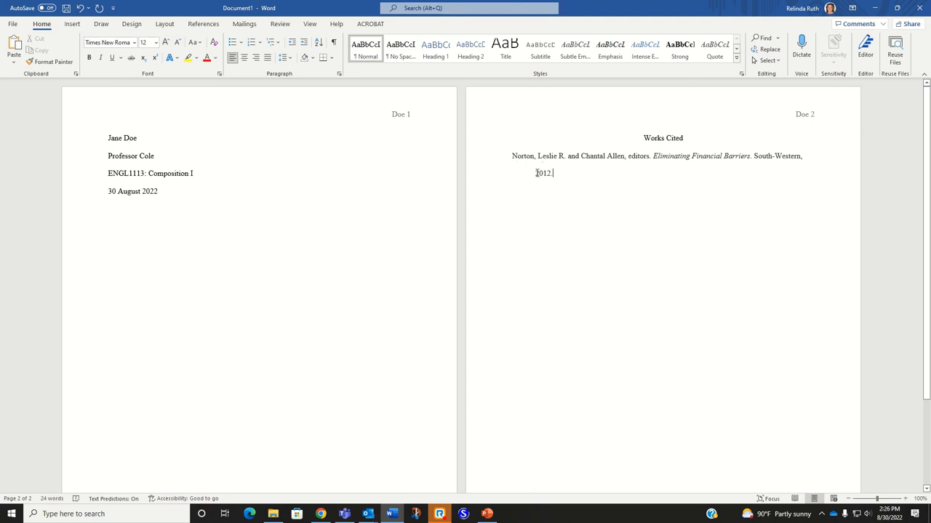
{"action": "mouse_move", "coordinate": [553, 270]}
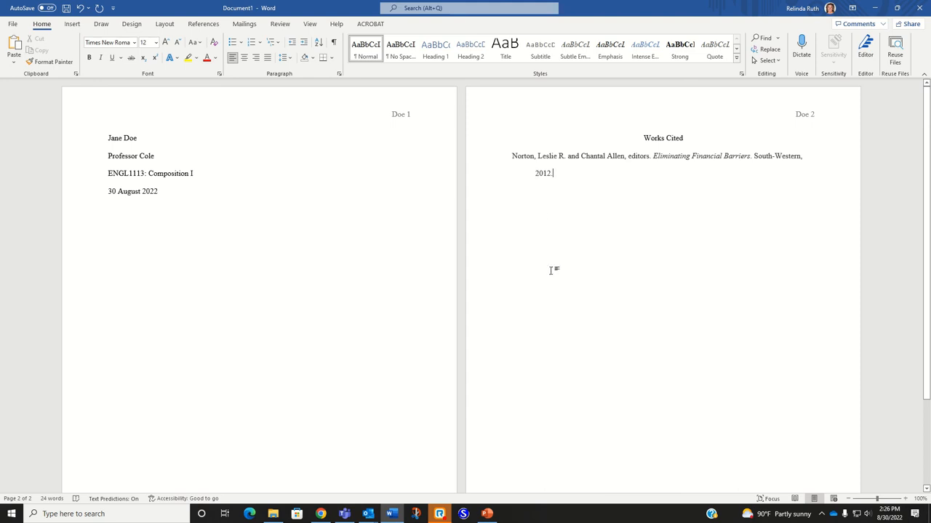
{"action": "mouse_move", "coordinate": [591, 258]}
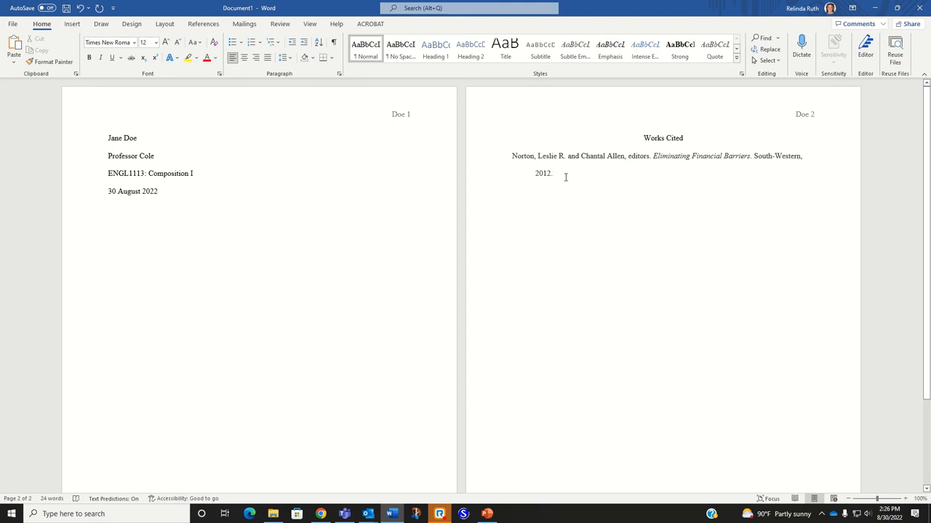
{"action": "mouse_move", "coordinate": [591, 185]}
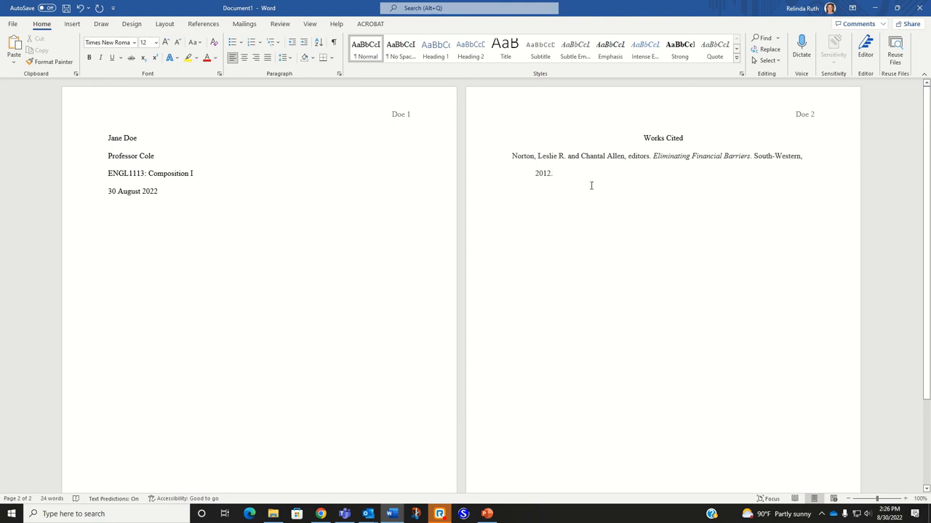